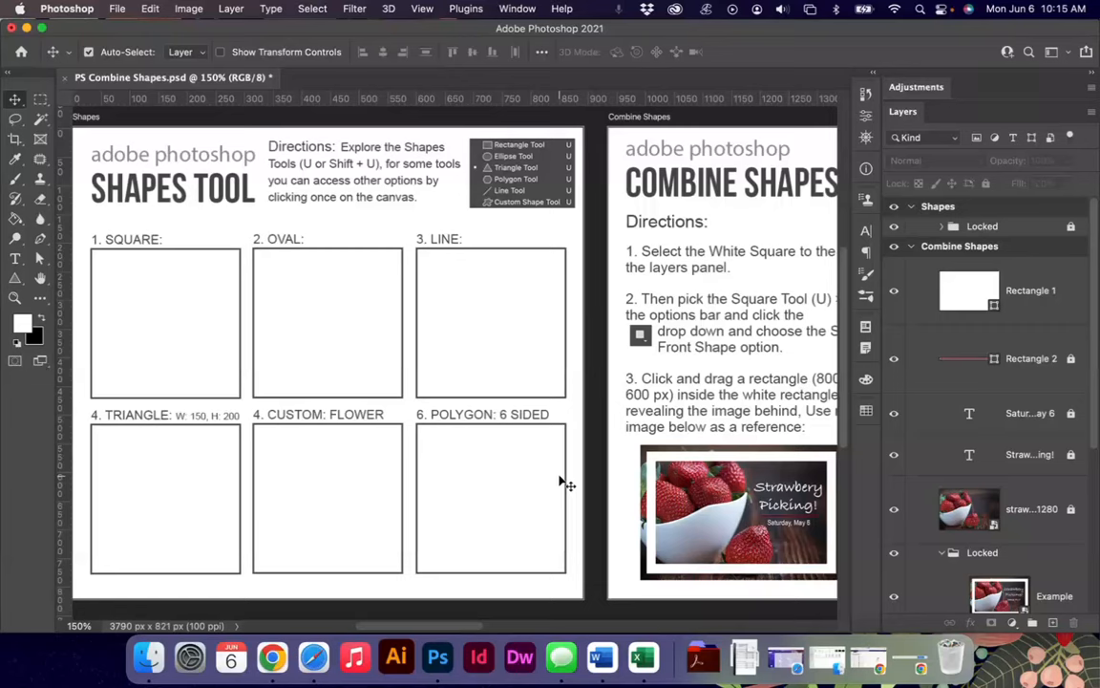
pyautogui.moveTo(531, 334)
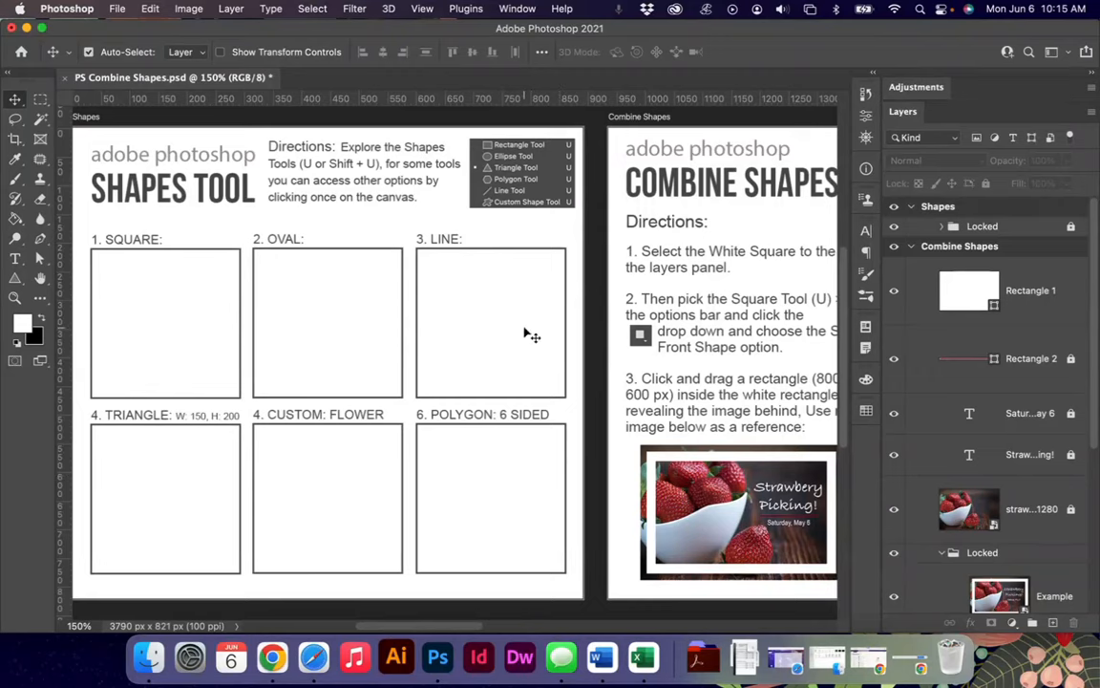
# Scroll to the Shapes Tool worksheet and activate the Rectangle Tool in Shape mode
pyautogui.hscroll(3)
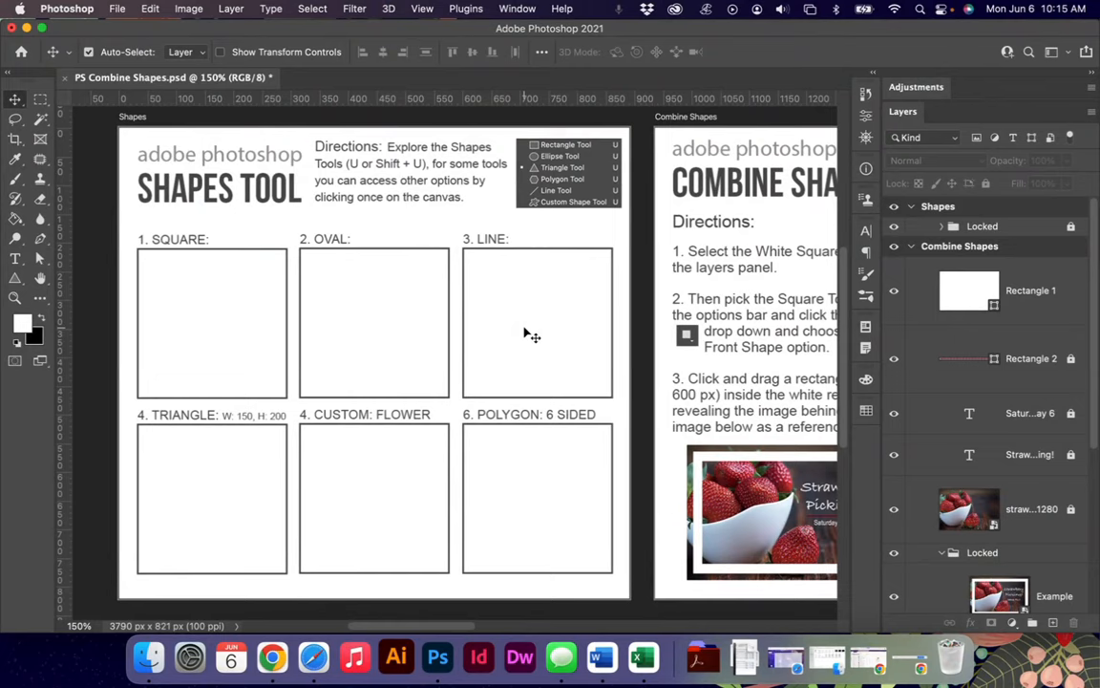
pyautogui.hscroll(3)
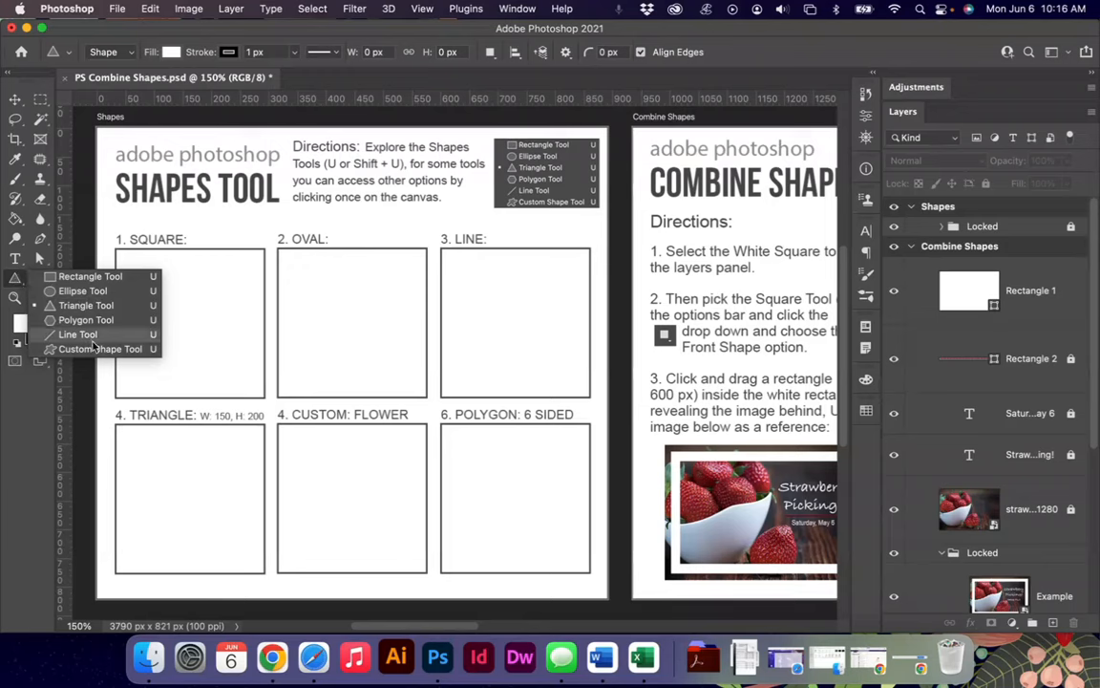
pyautogui.moveTo(90, 275)
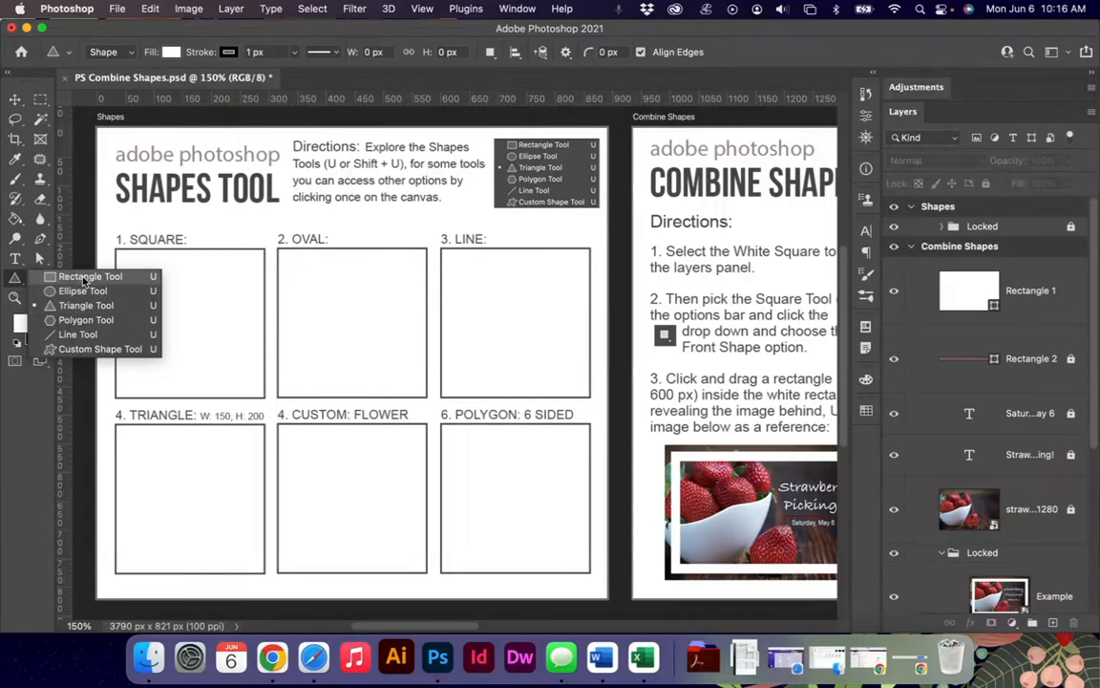
pyautogui.moveTo(122, 279)
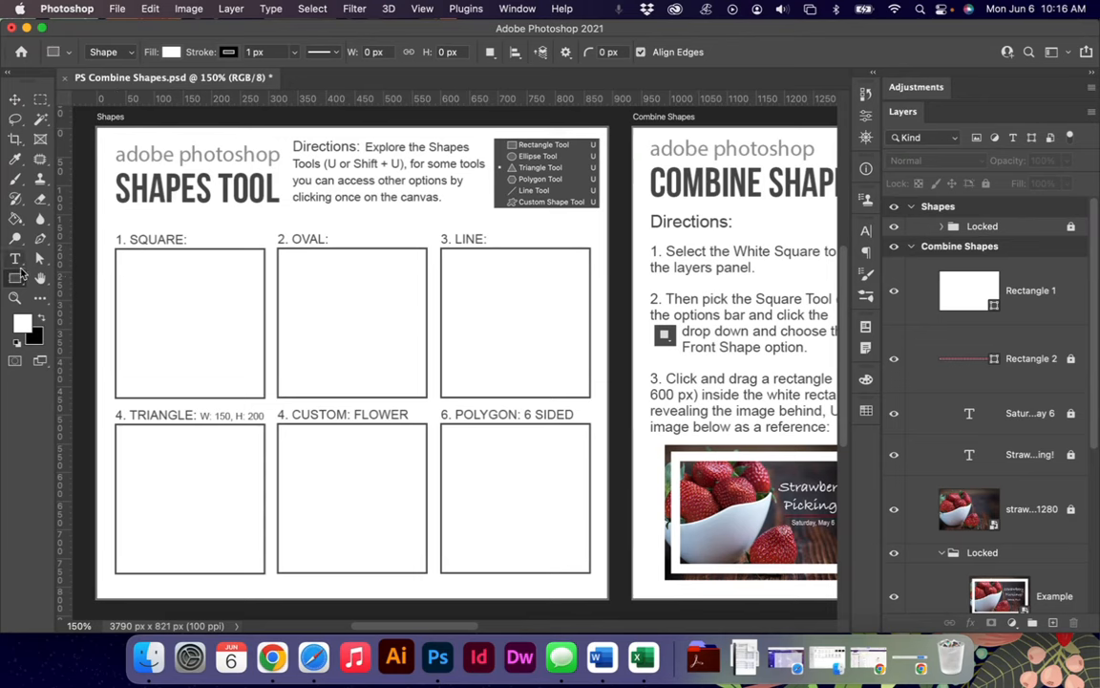
pyautogui.click(15, 279)
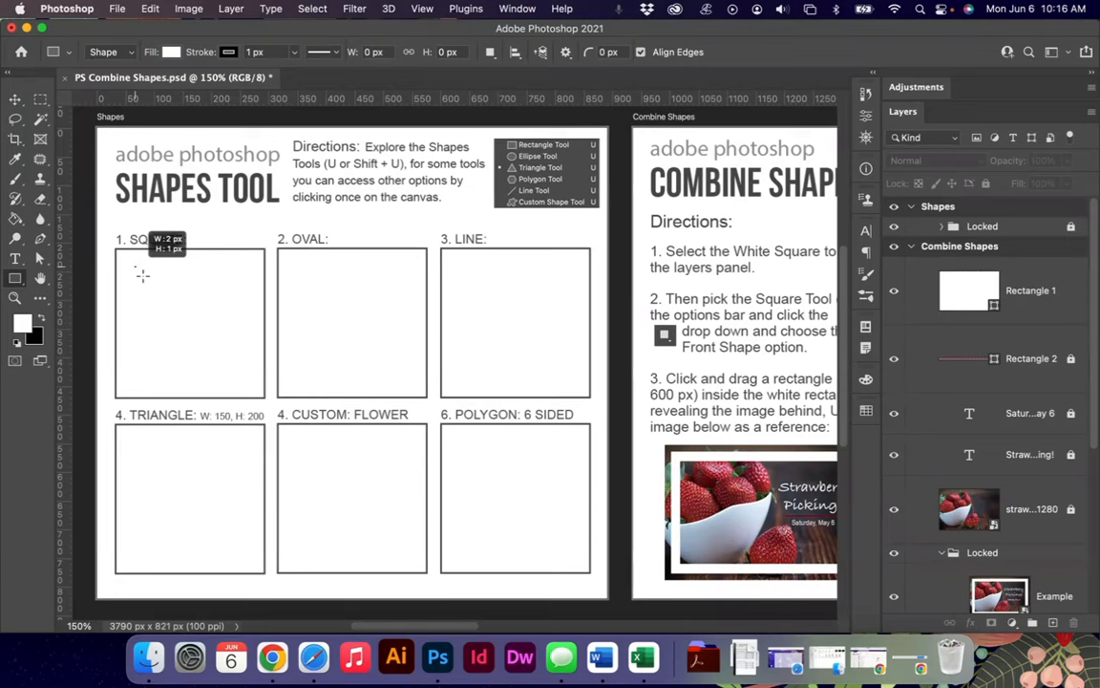
# Draw a white 192 × 192 px square (Rectangle 5) inside the SQUARE box
pyautogui.moveTo(138, 268); pyautogui.dragTo(238, 373)
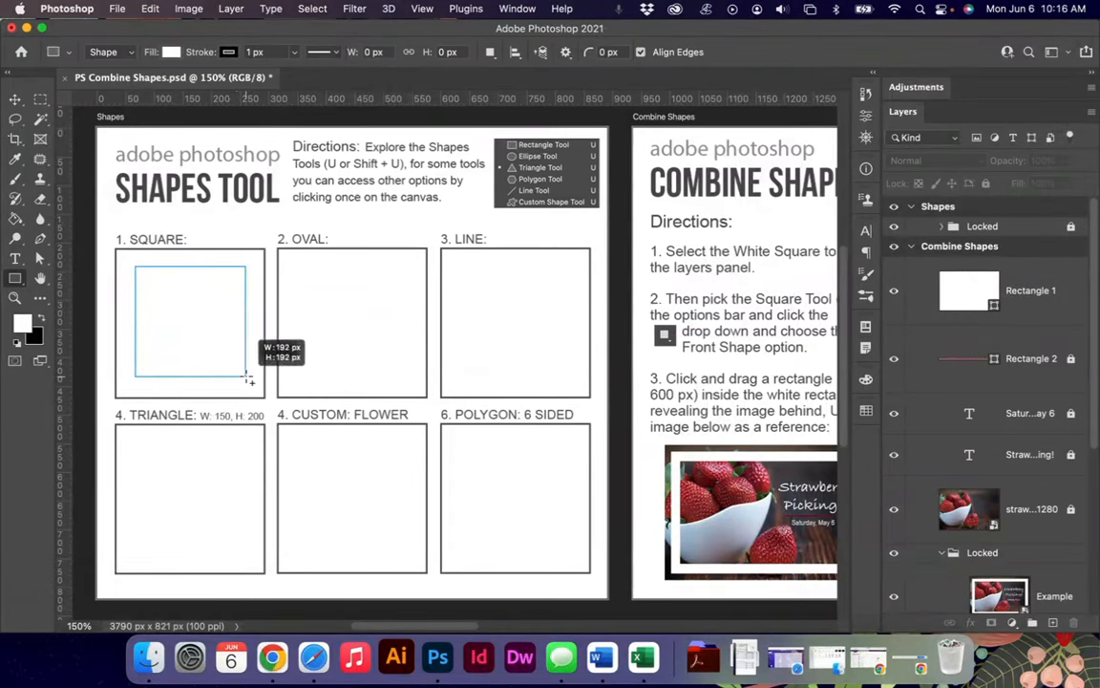
pyautogui.moveTo(137, 265); pyautogui.dragTo(244, 379)
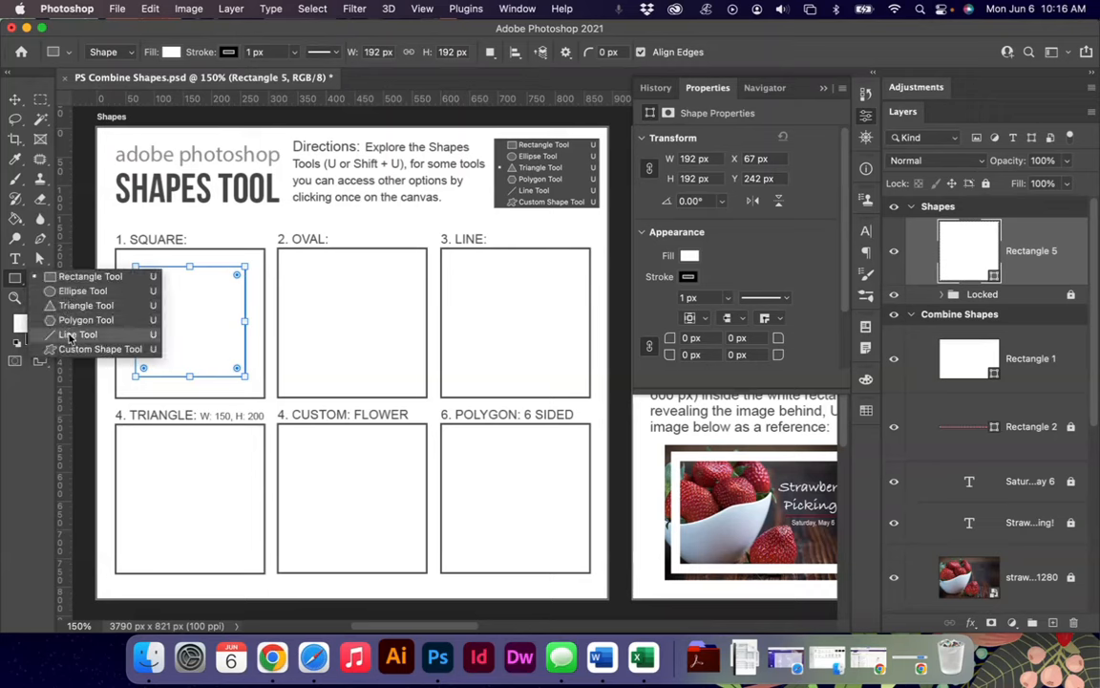
# Draw a diagonal Line 1 across the LINE box and thicken its stroke to about 7.6 px
pyautogui.moveTo(482, 271); pyautogui.dragTo(554, 378)
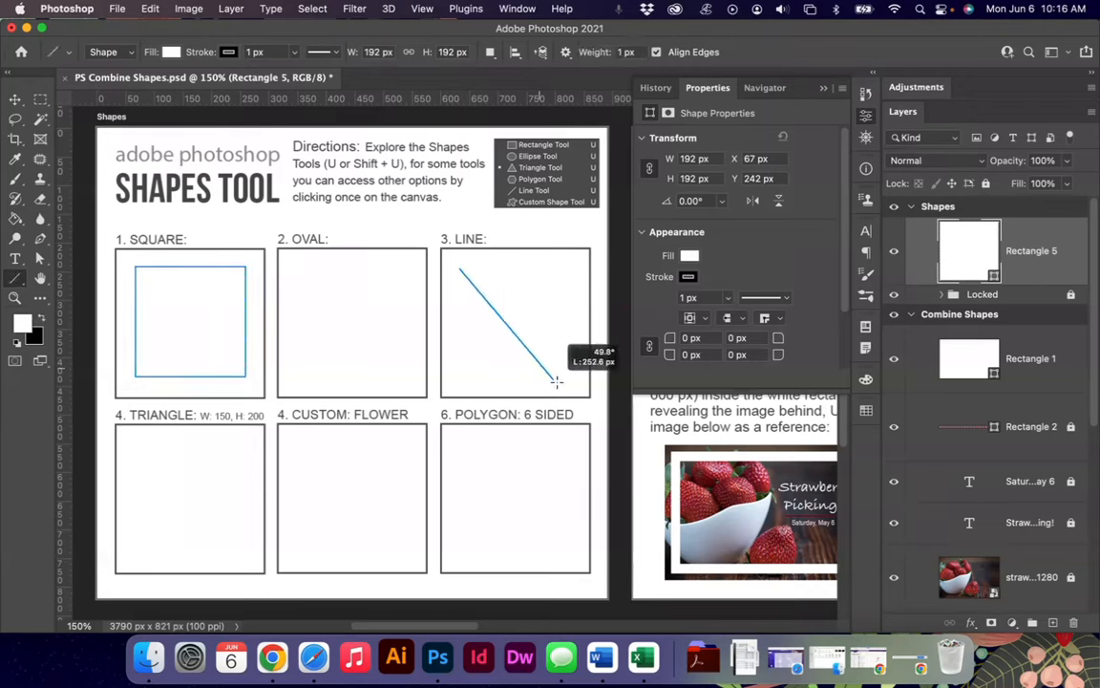
pyautogui.moveTo(458, 269); pyautogui.dragTo(569, 386)
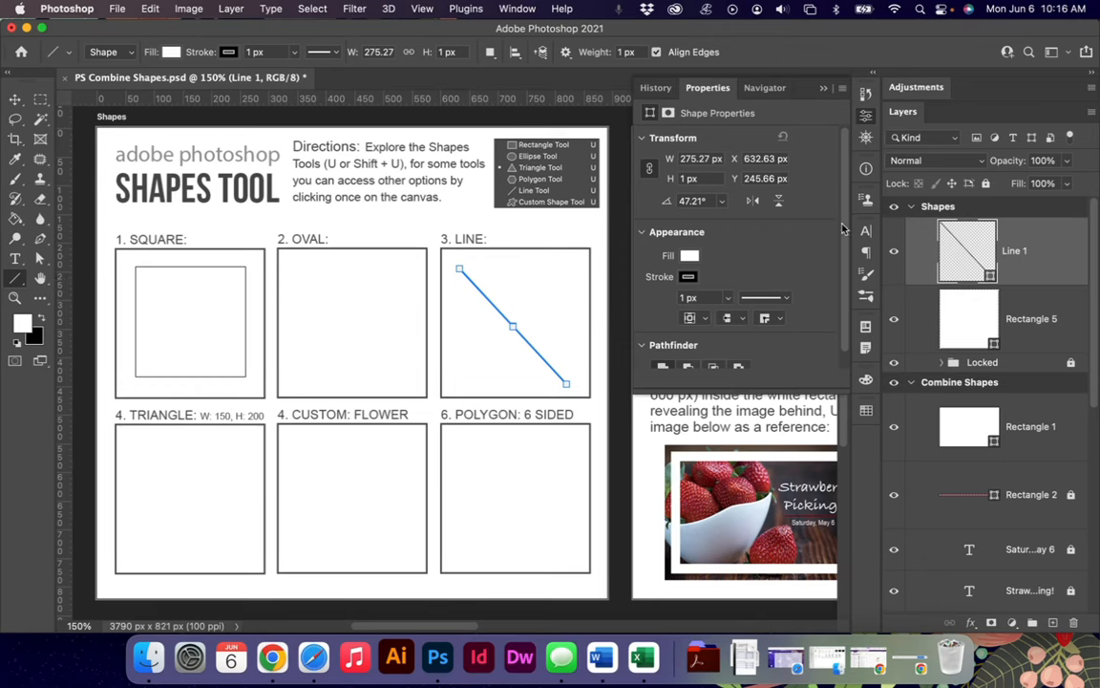
pyautogui.click(764, 296)
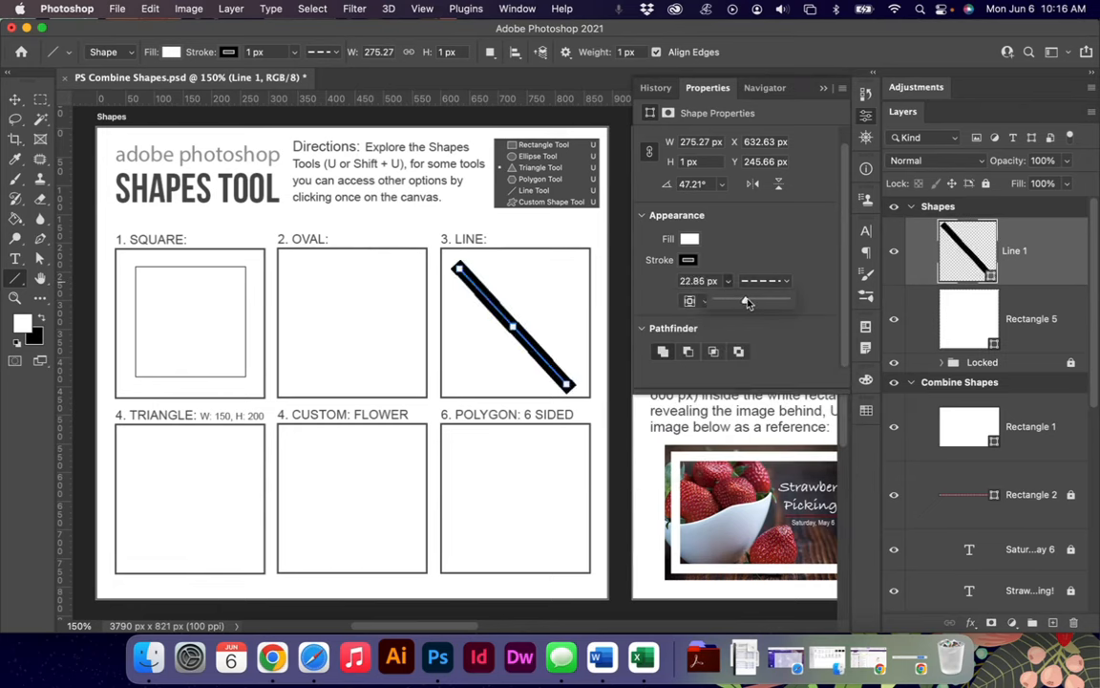
pyautogui.moveTo(749, 300); pyautogui.dragTo(732, 300)
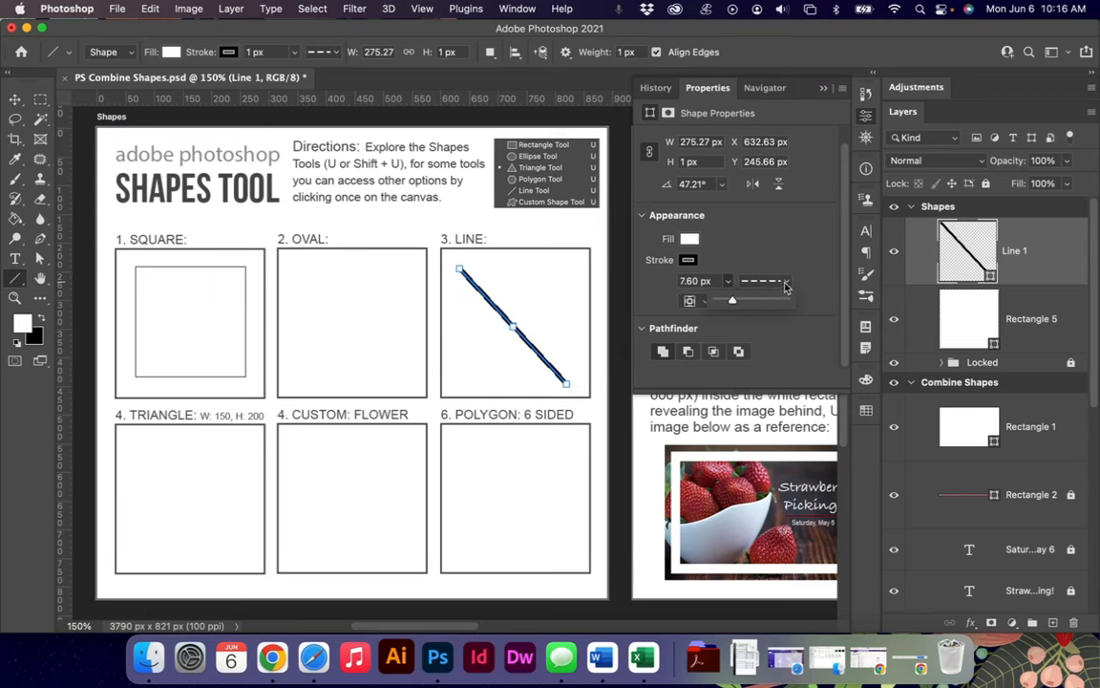
pyautogui.click(787, 279)
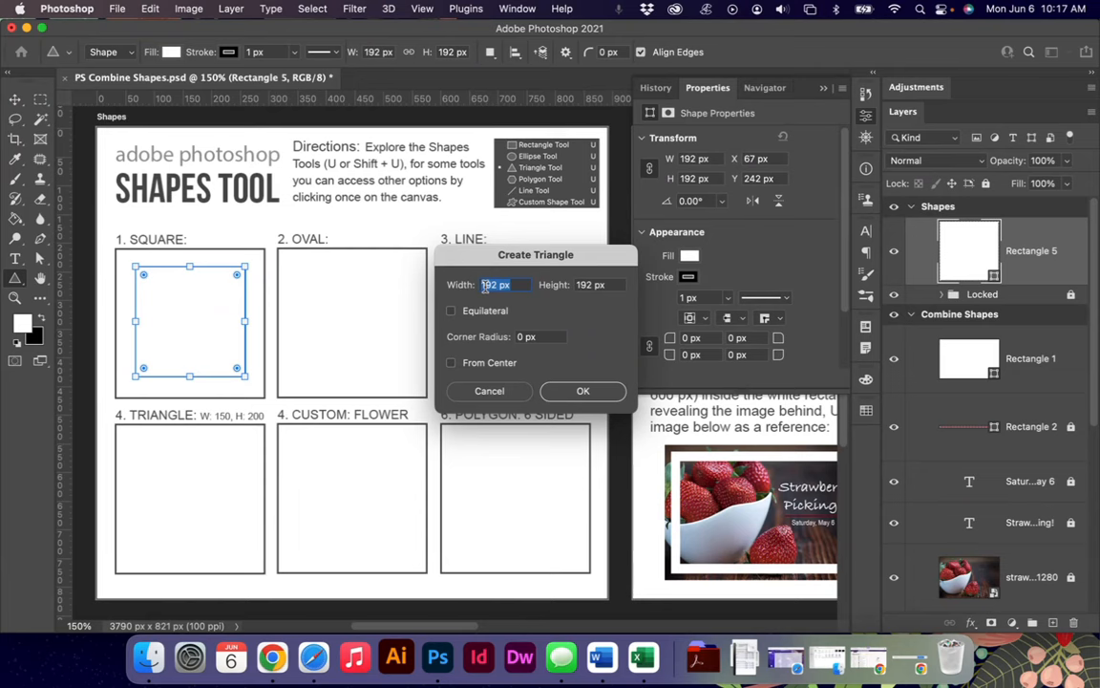
pyautogui.write('150')
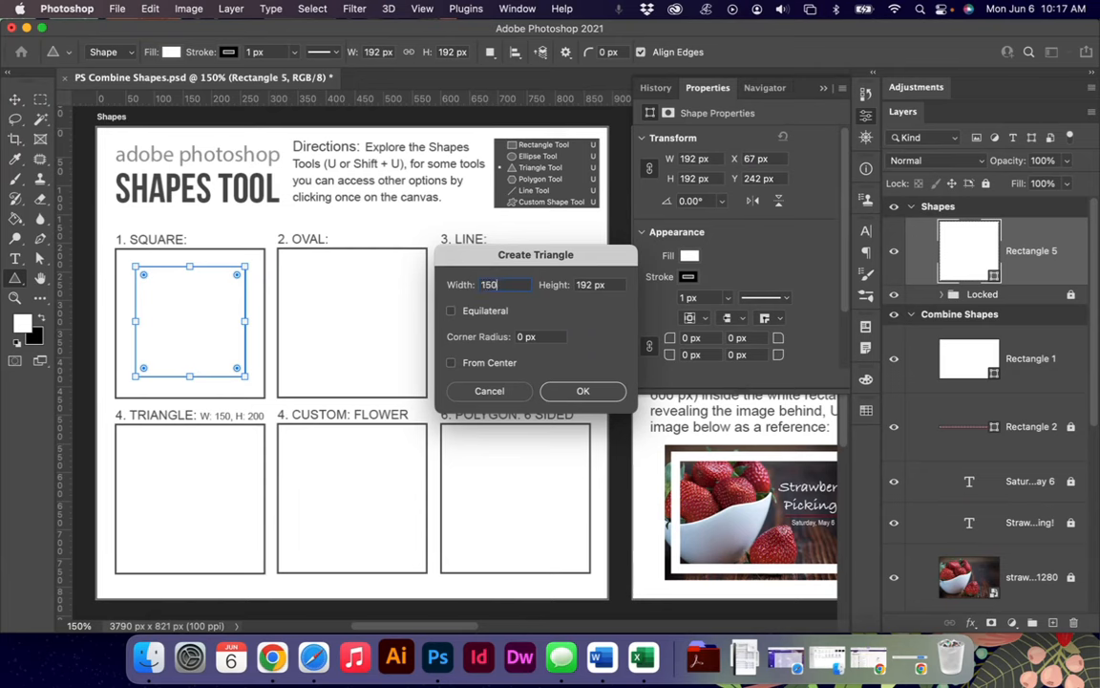
pyautogui.write('200')
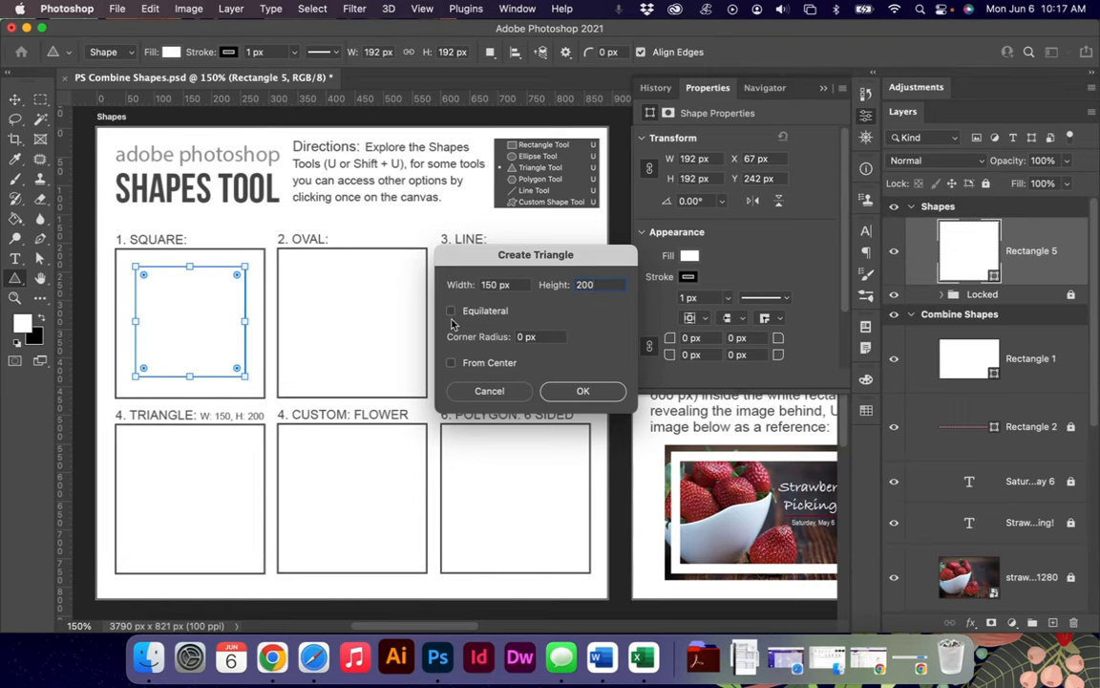
pyautogui.moveTo(489, 333)
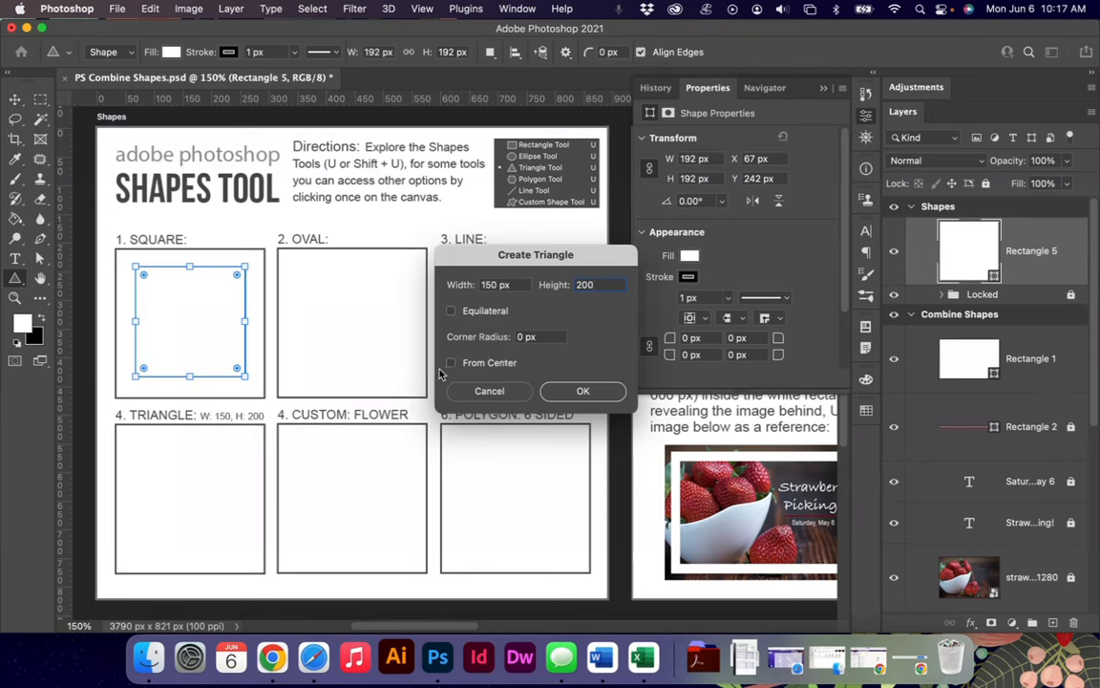
pyautogui.click(582, 390)
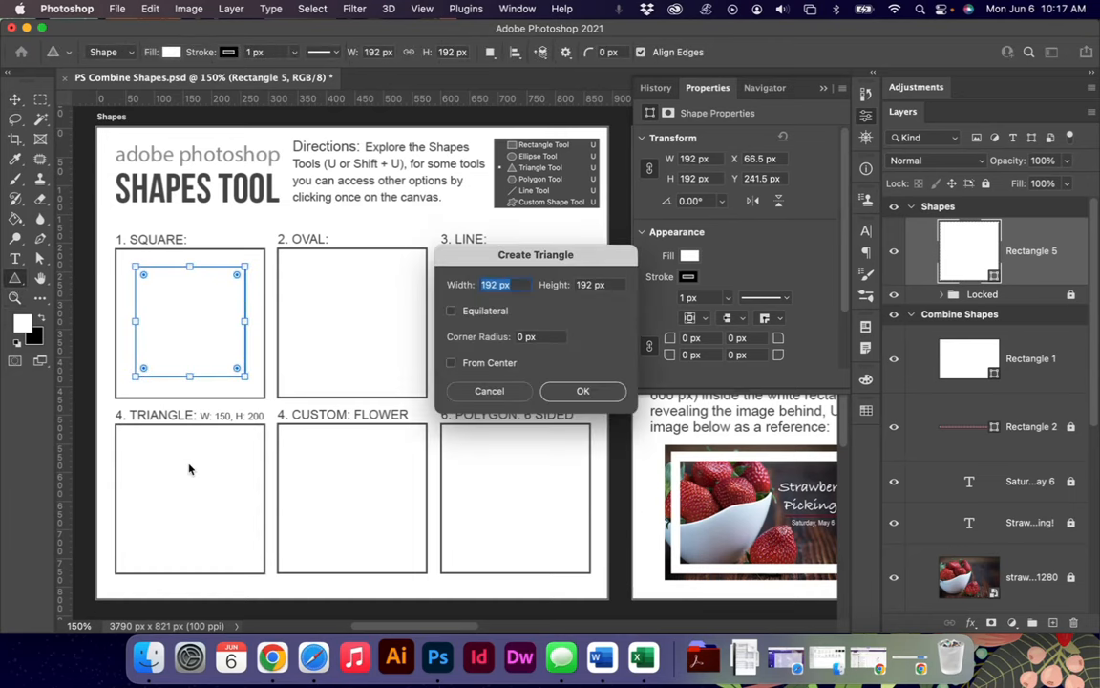
pyautogui.click(451, 310)
pyautogui.write('200')
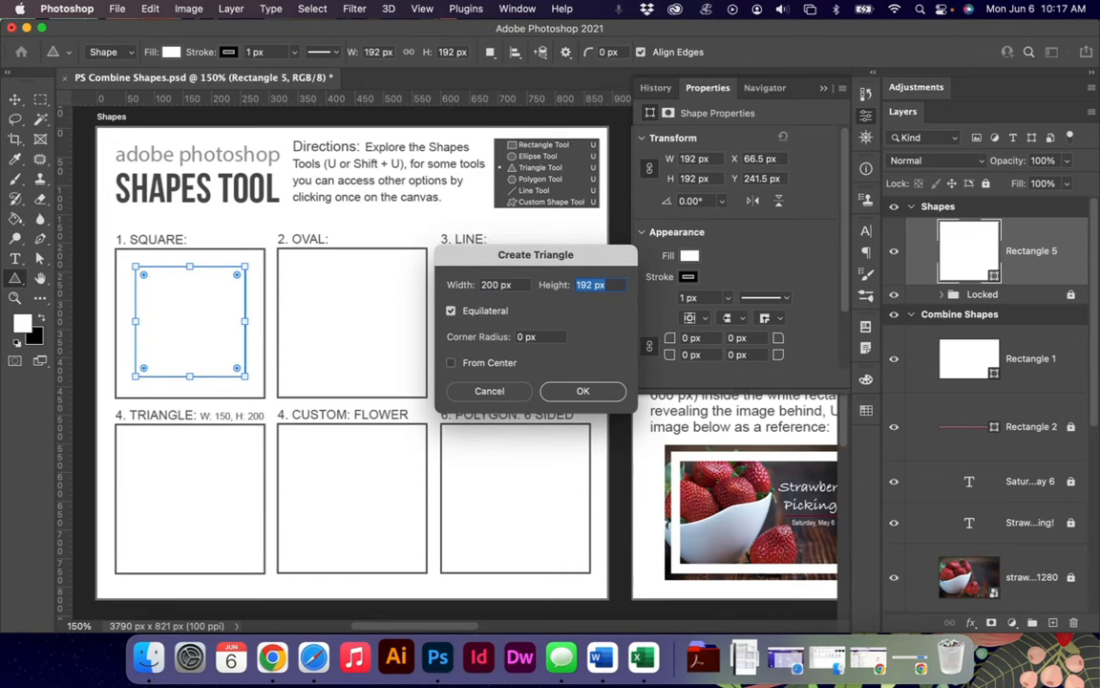
pyautogui.click(583, 390)
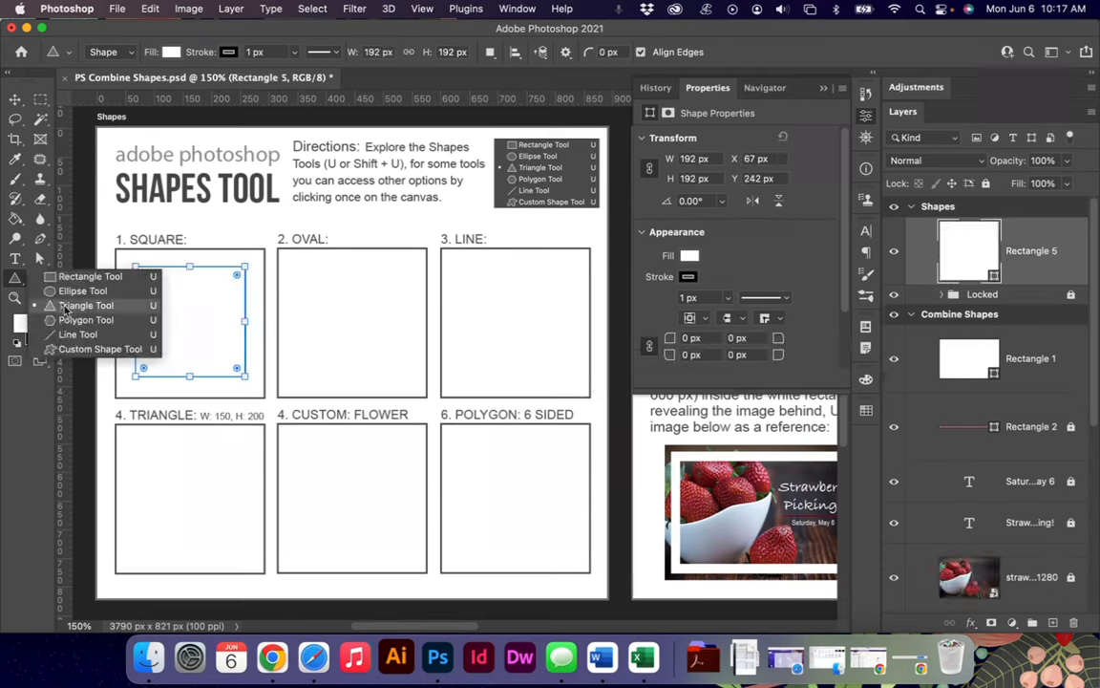
pyautogui.moveTo(73, 355)
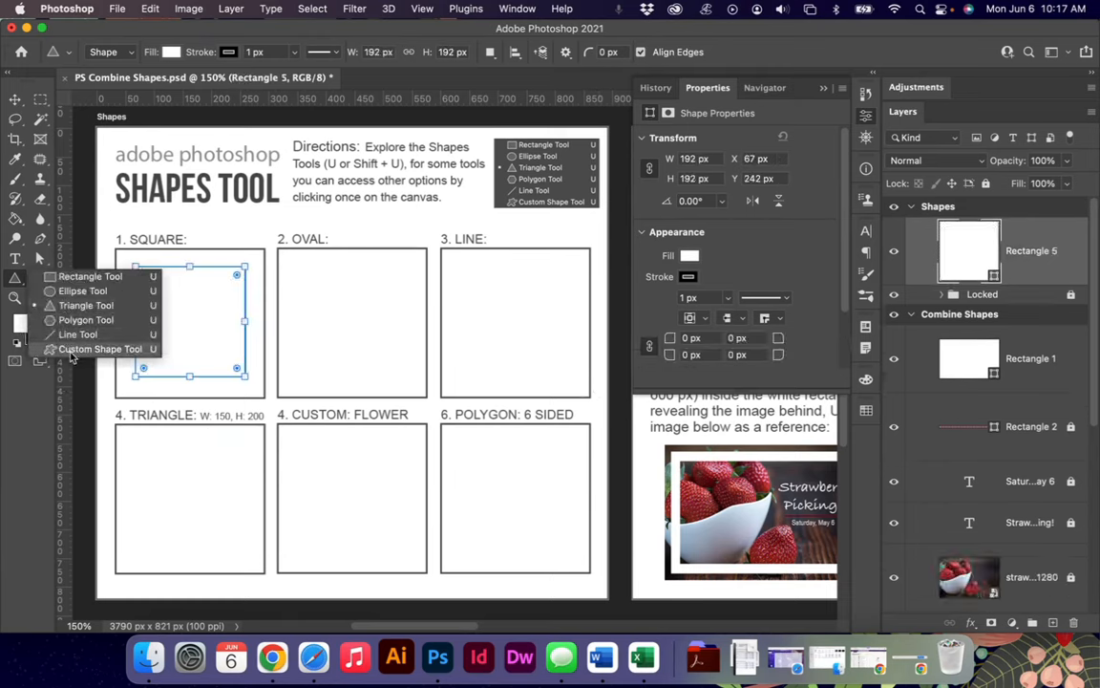
# Choose the custom flower shape and place it in the CUSTOM: FLOWER box, dismissing the size prompt
pyautogui.click(635, 52)
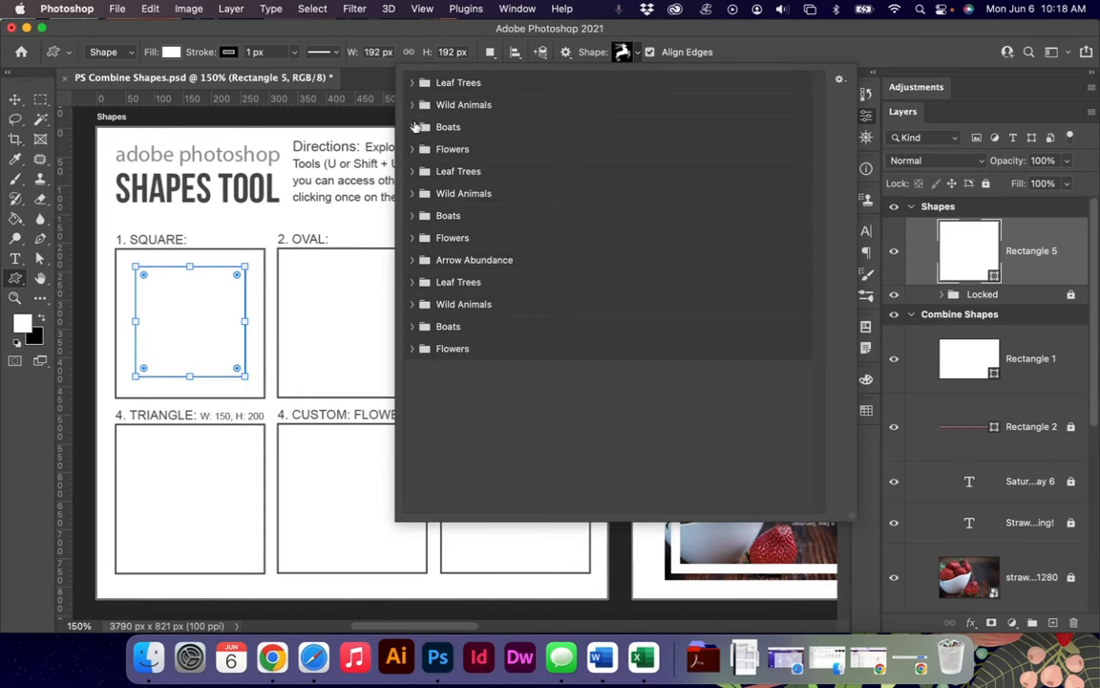
pyautogui.moveTo(425, 264)
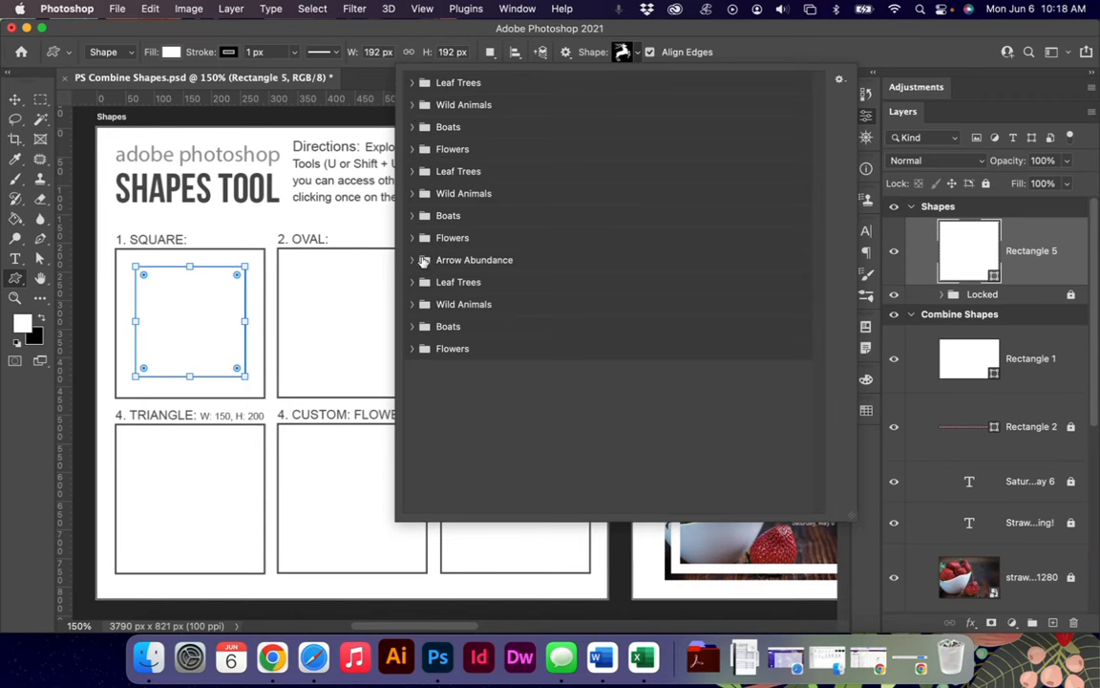
pyautogui.click(451, 237)
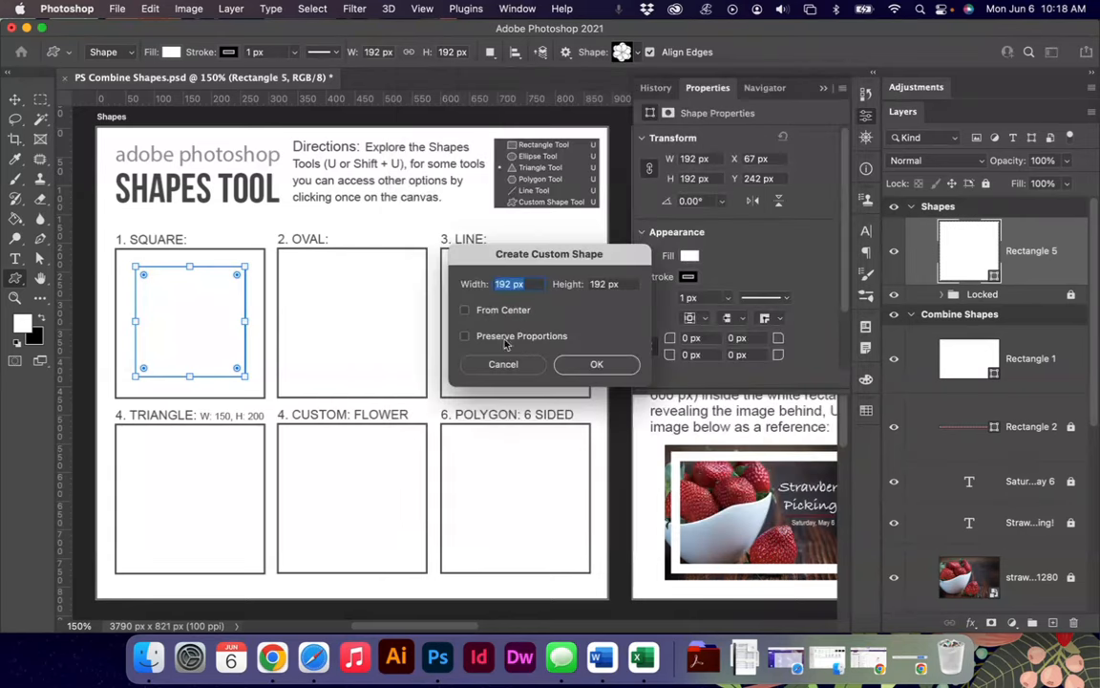
pyautogui.moveTo(596, 363)
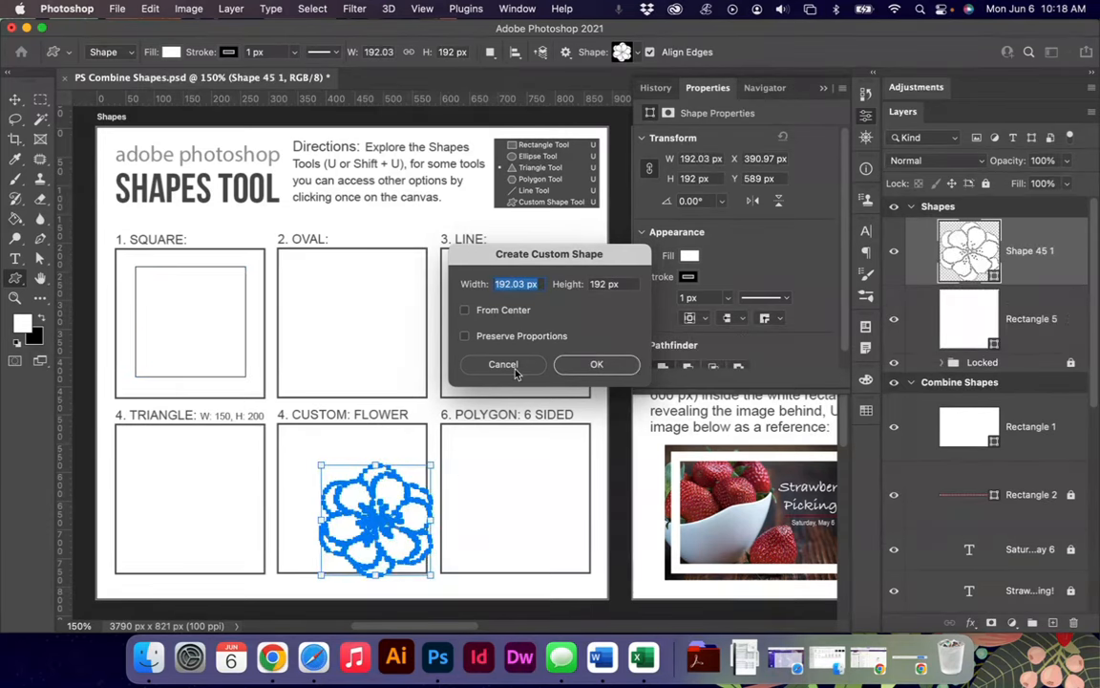
pyautogui.click(503, 363)
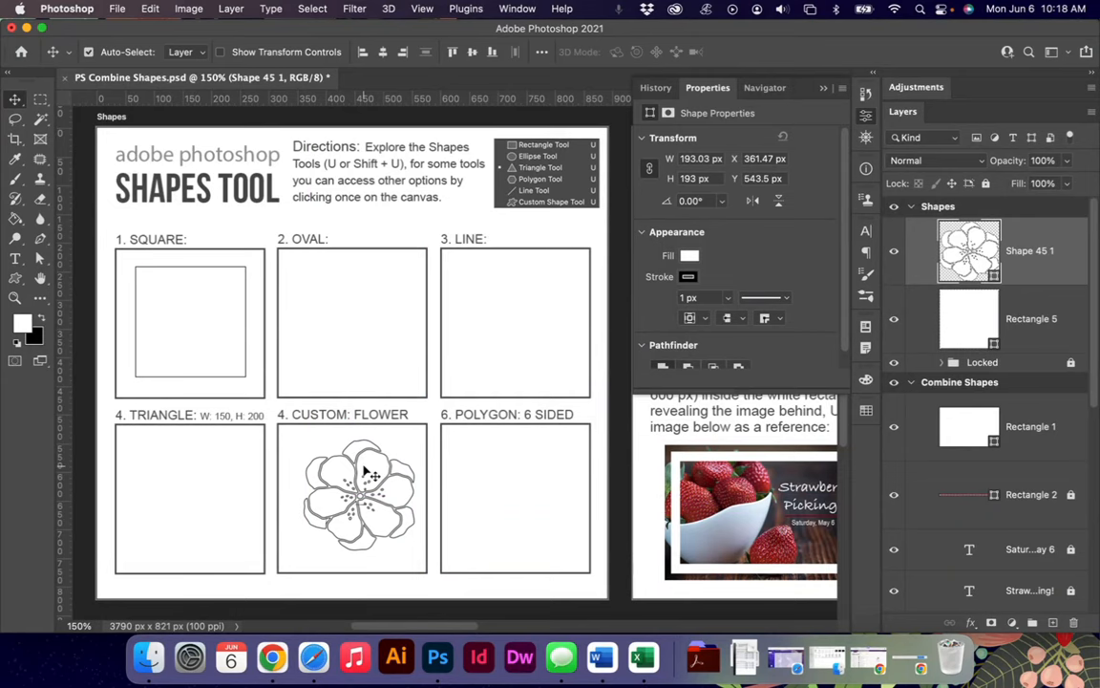
pyautogui.moveTo(143, 233)
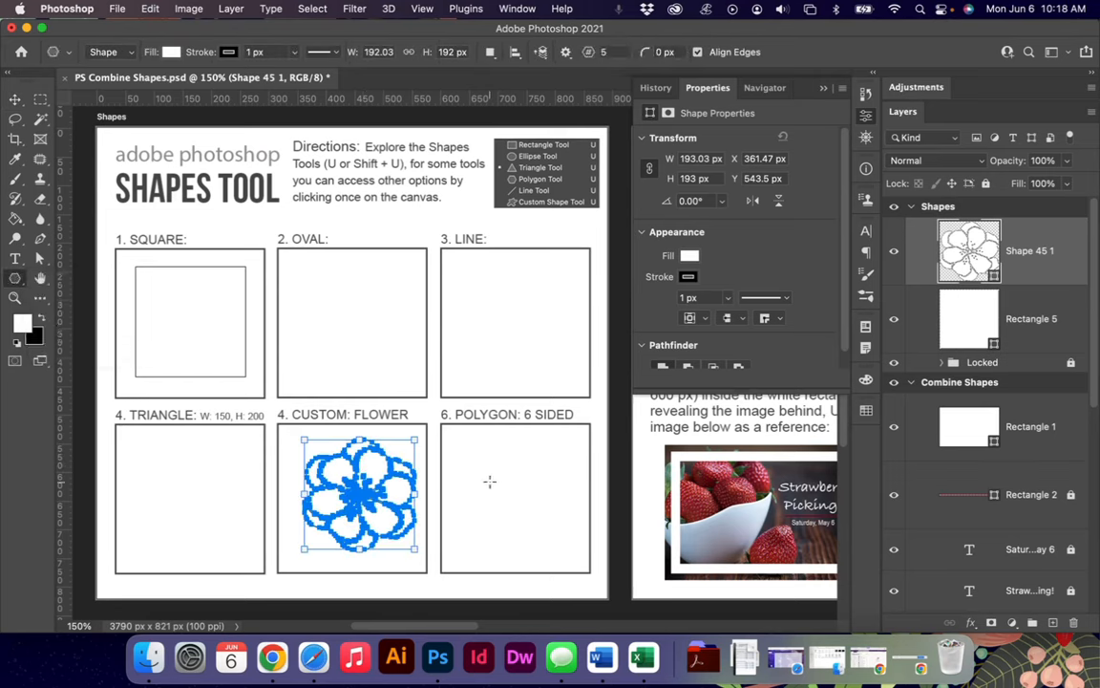
# Create a six-sided Polygon 1 and move the hexagon into the POLYGON: 6 SIDED box
pyautogui.click(516, 497)
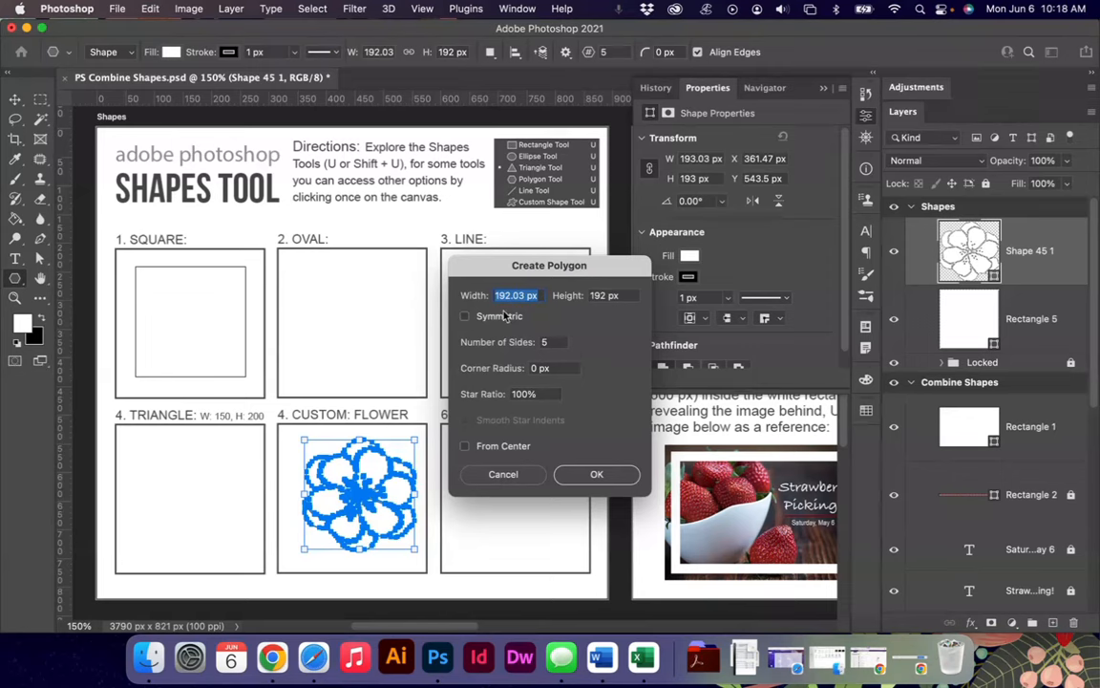
pyautogui.click(548, 342)
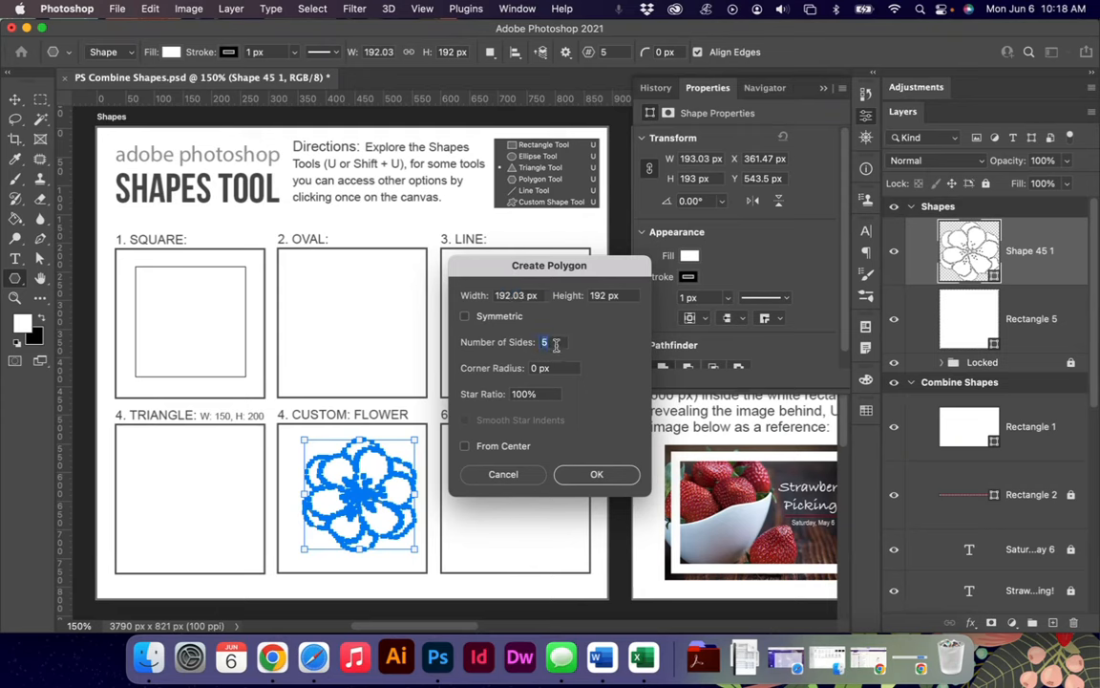
pyautogui.click(596, 474)
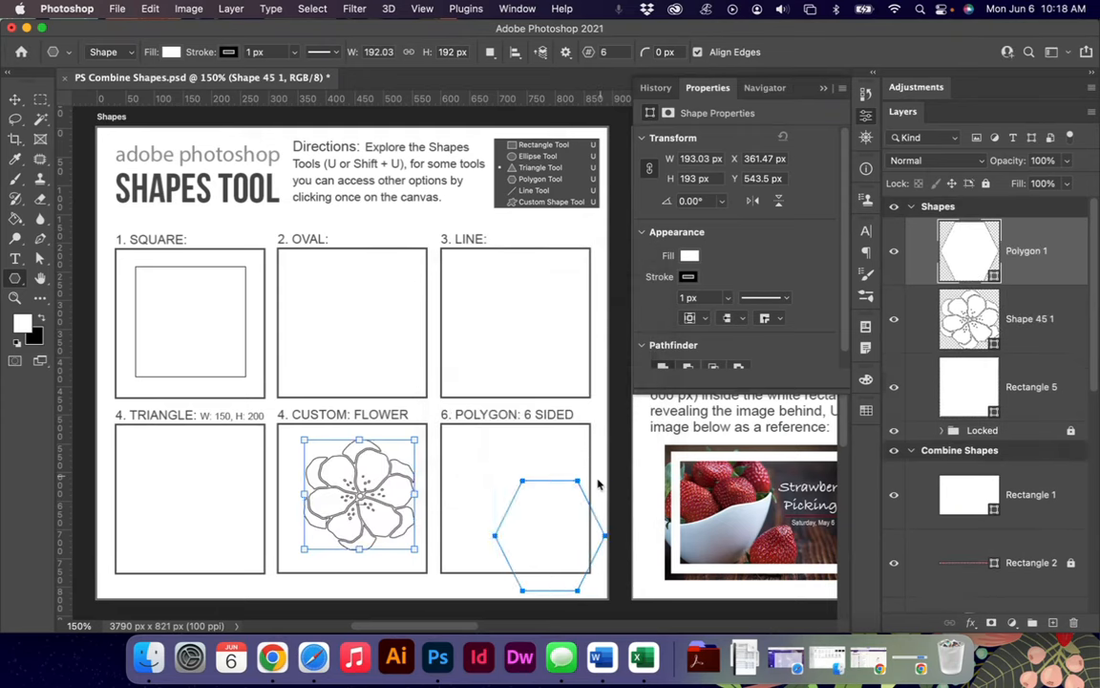
pyautogui.click(15, 100)
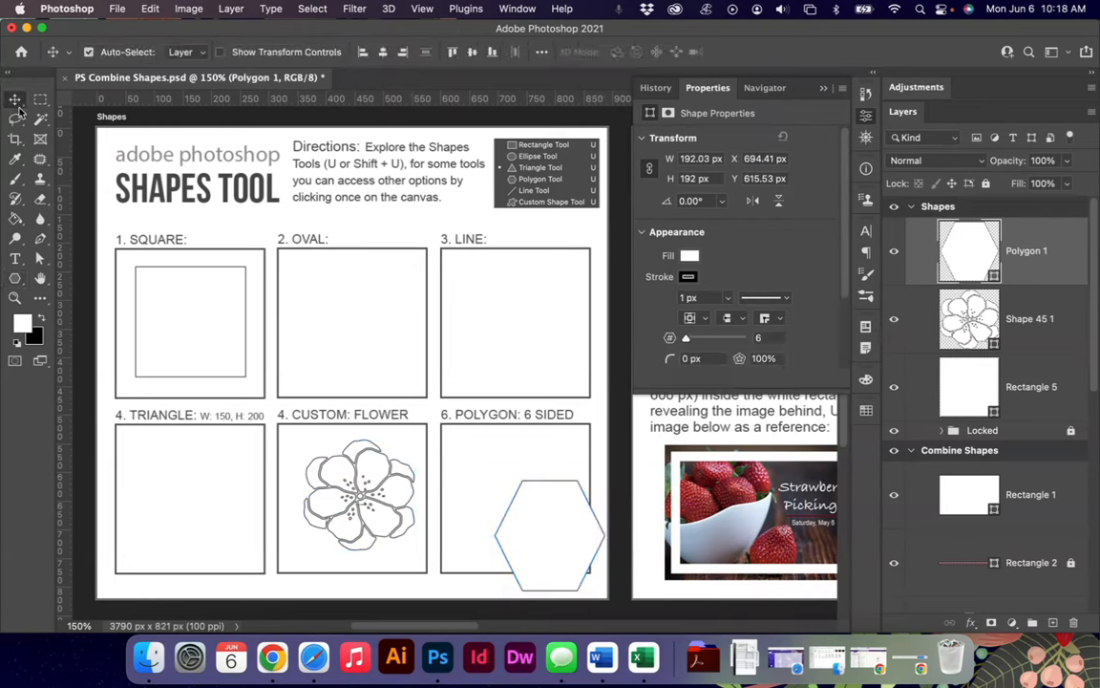
pyautogui.moveTo(550, 545); pyautogui.dragTo(520, 489)
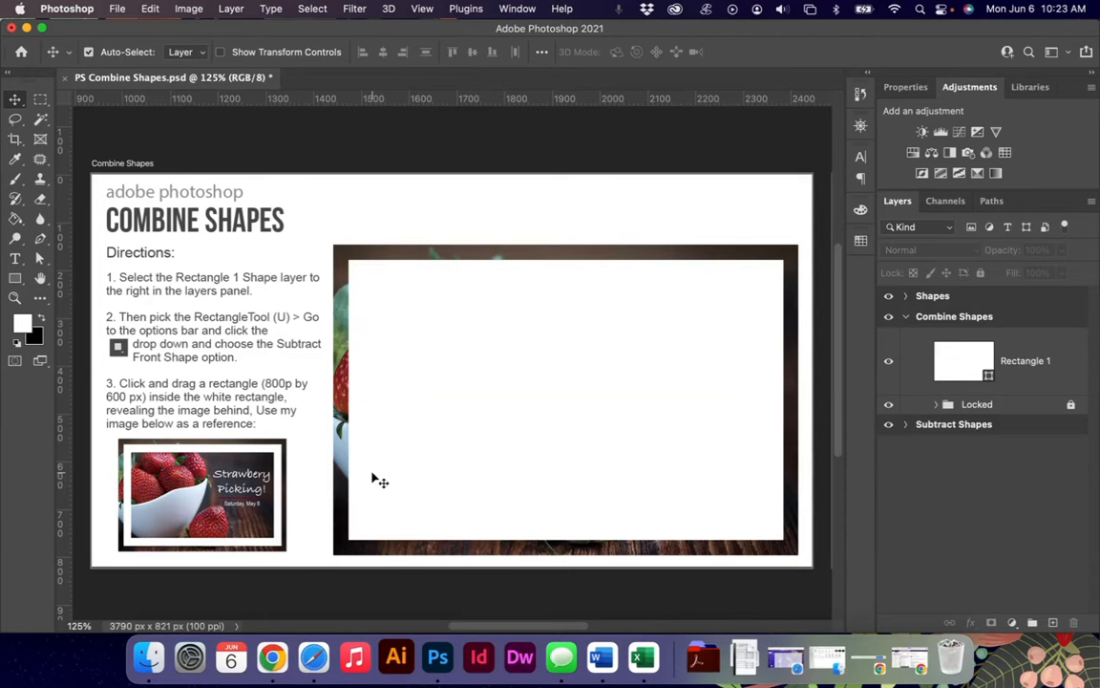
pyautogui.moveTo(206, 260)
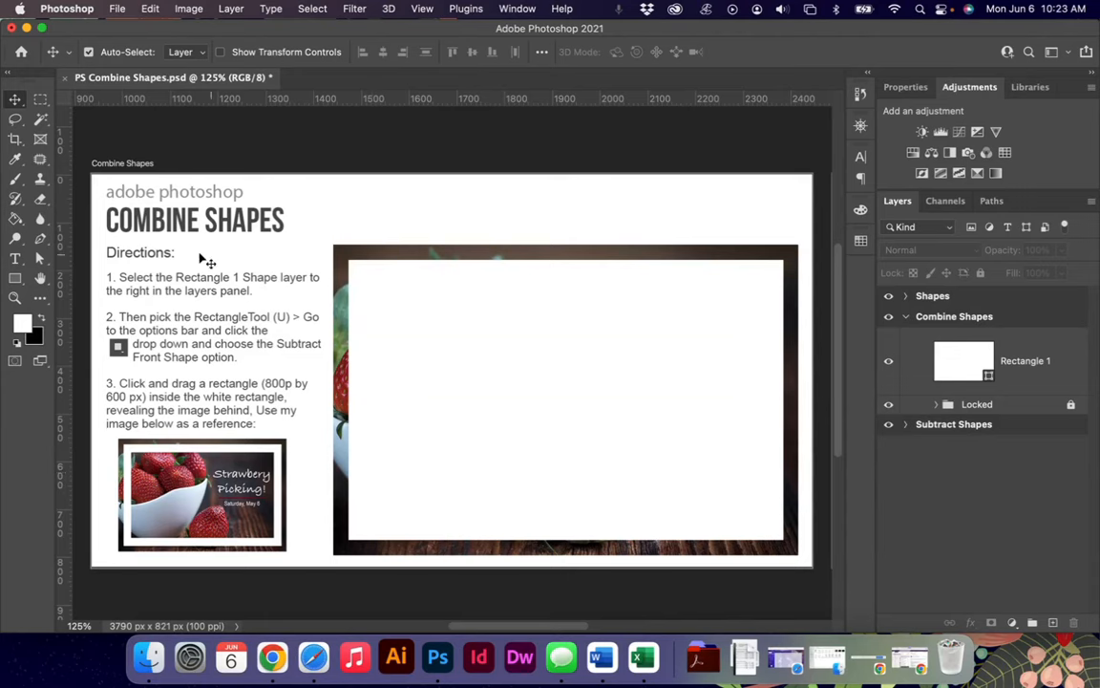
pyautogui.moveTo(344, 405)
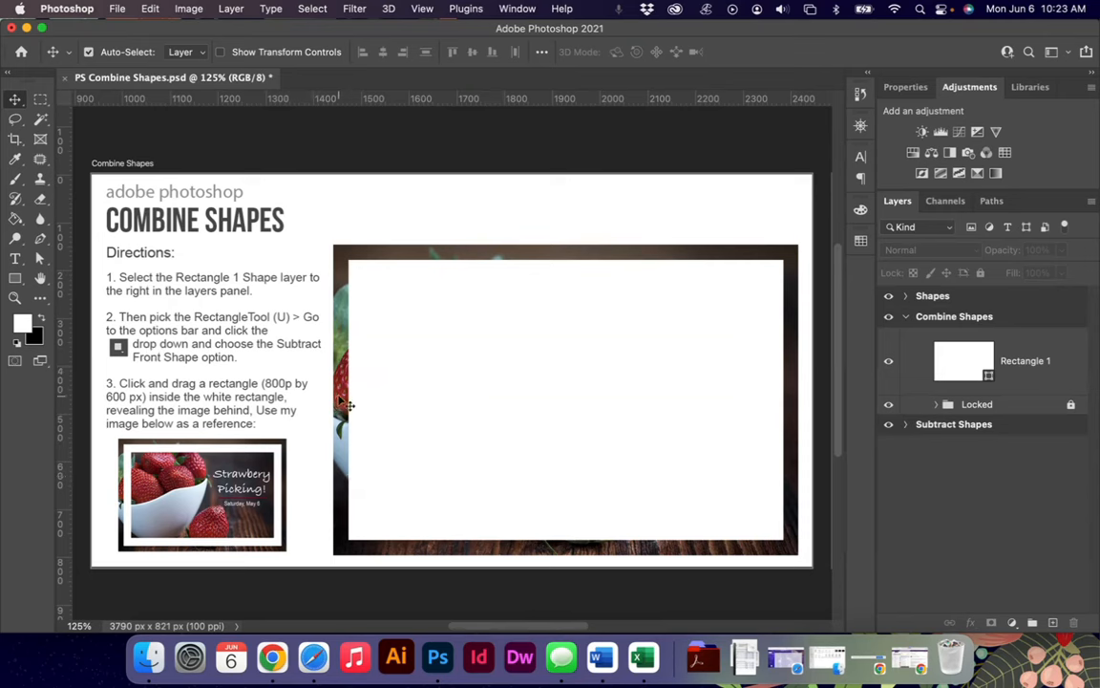
pyautogui.moveTo(201, 275)
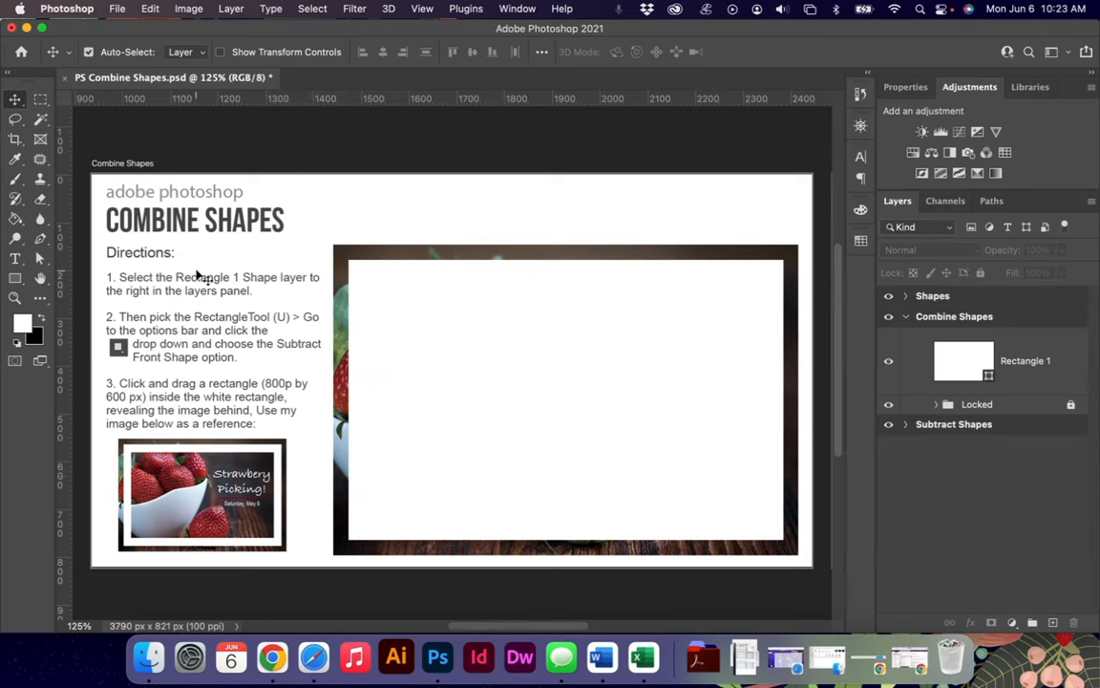
pyautogui.moveTo(271, 351)
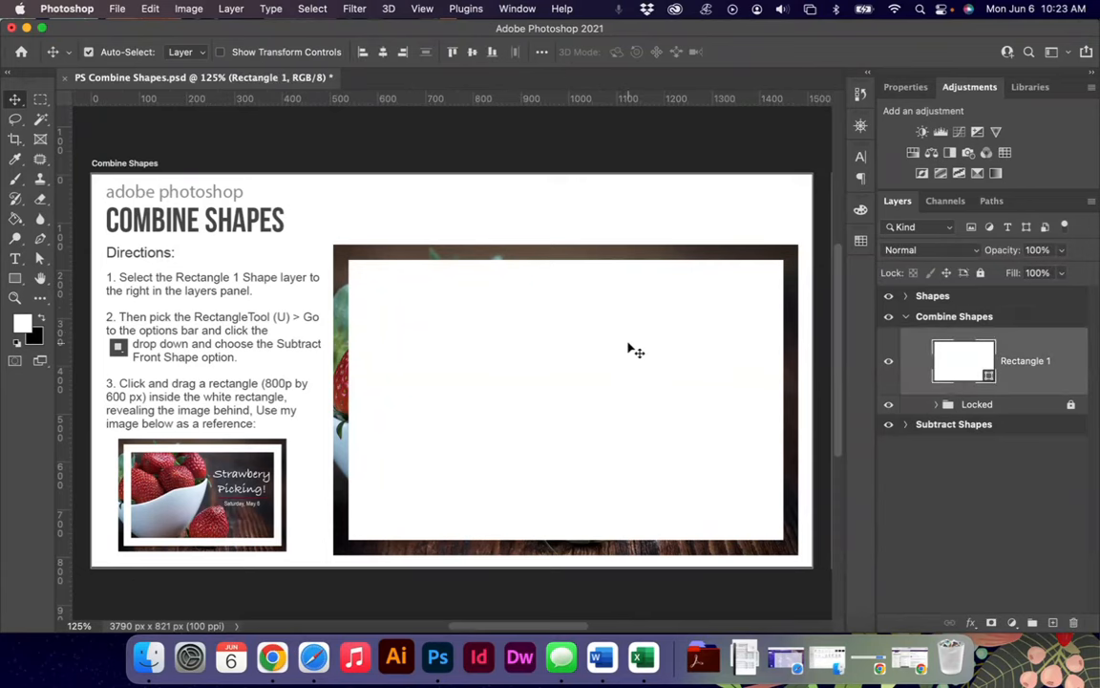
pyautogui.moveTo(214, 321)
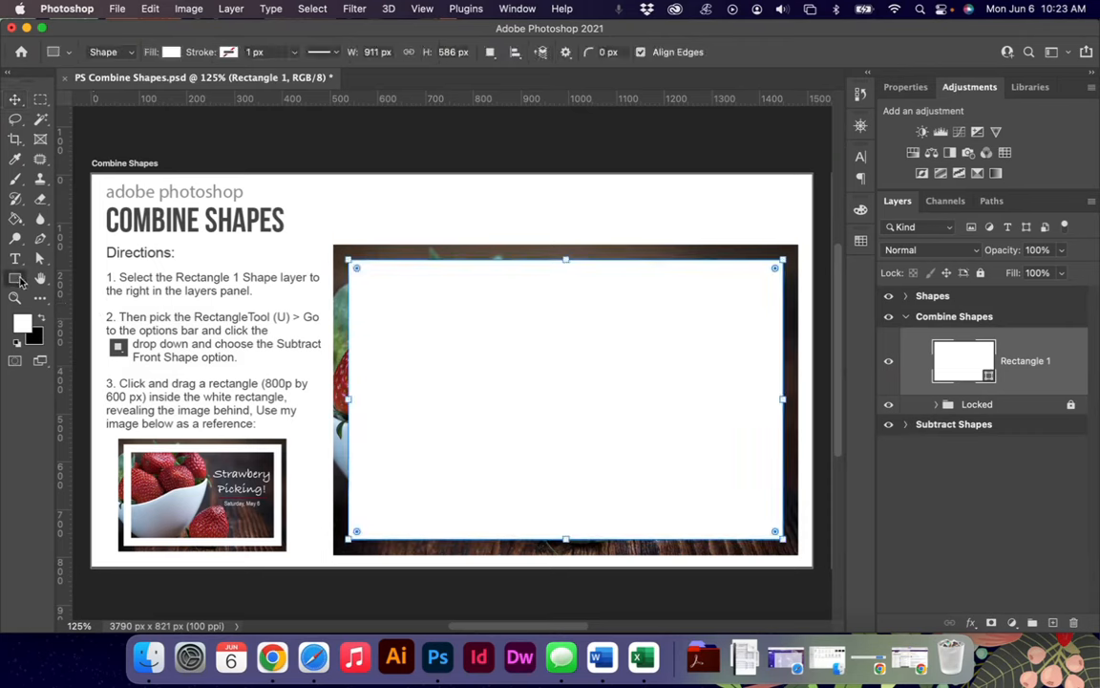
pyautogui.moveTo(69, 284)
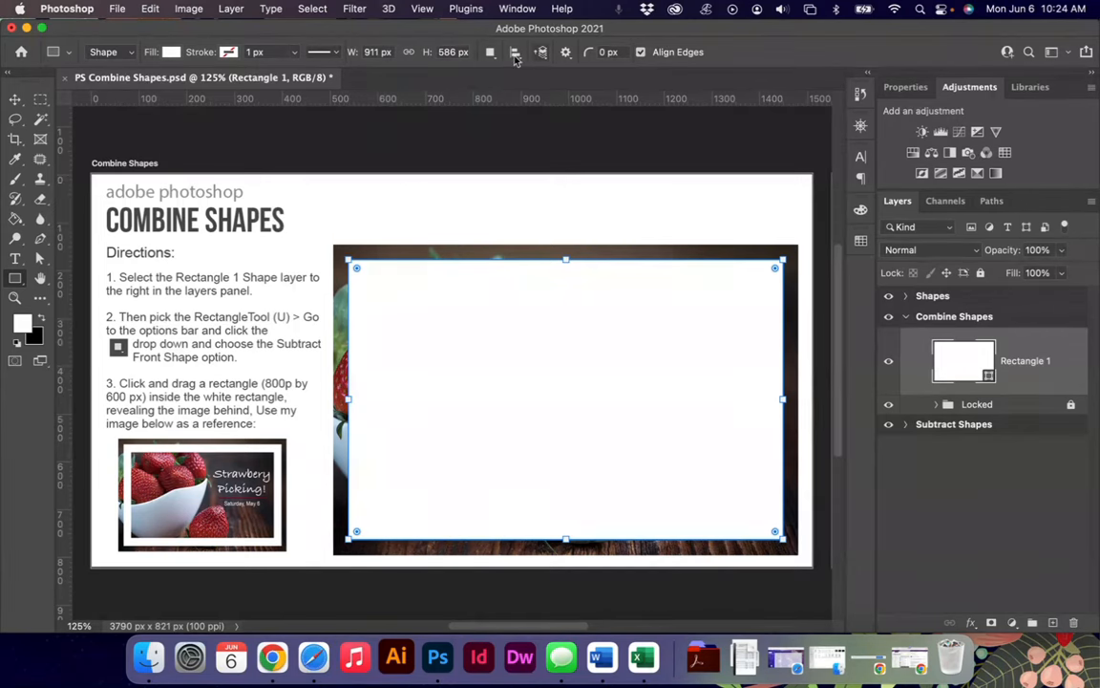
# Set the Rectangle Tool's path operation to Subtract Front Shape for Rectangle 1
pyautogui.click(489, 51)
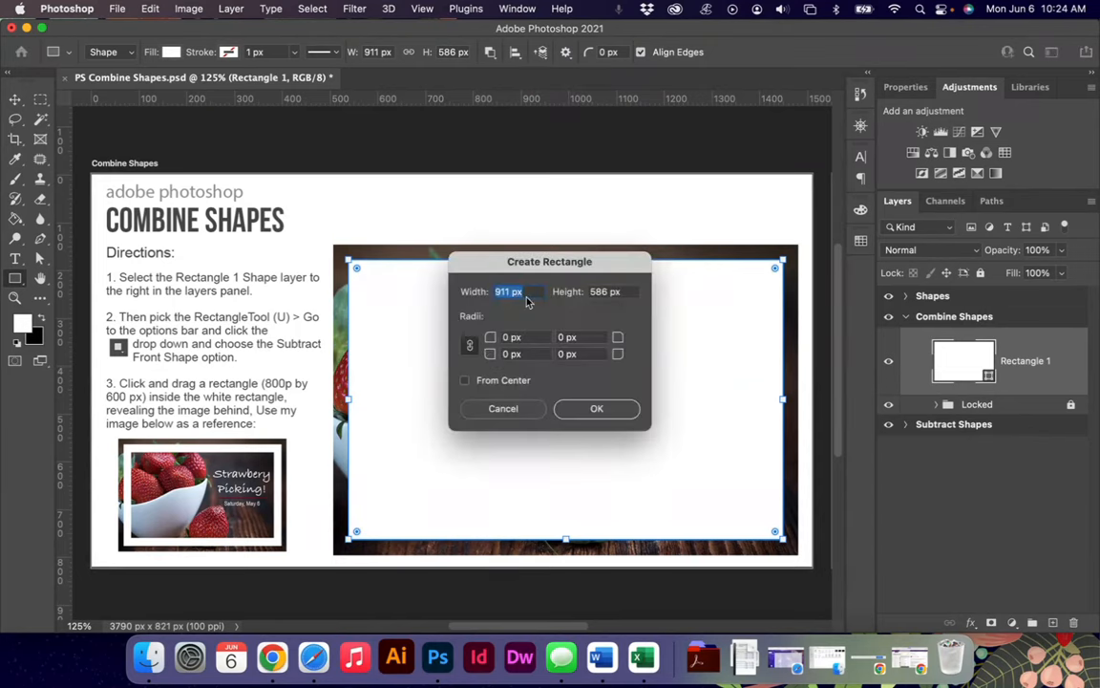
# Cut an 800 × 600 px centred rectangle from the white rectangle, then enlarge it to about 874 × 614 px
pyautogui.moveTo(550, 260); pyautogui.dragTo(562, 277)
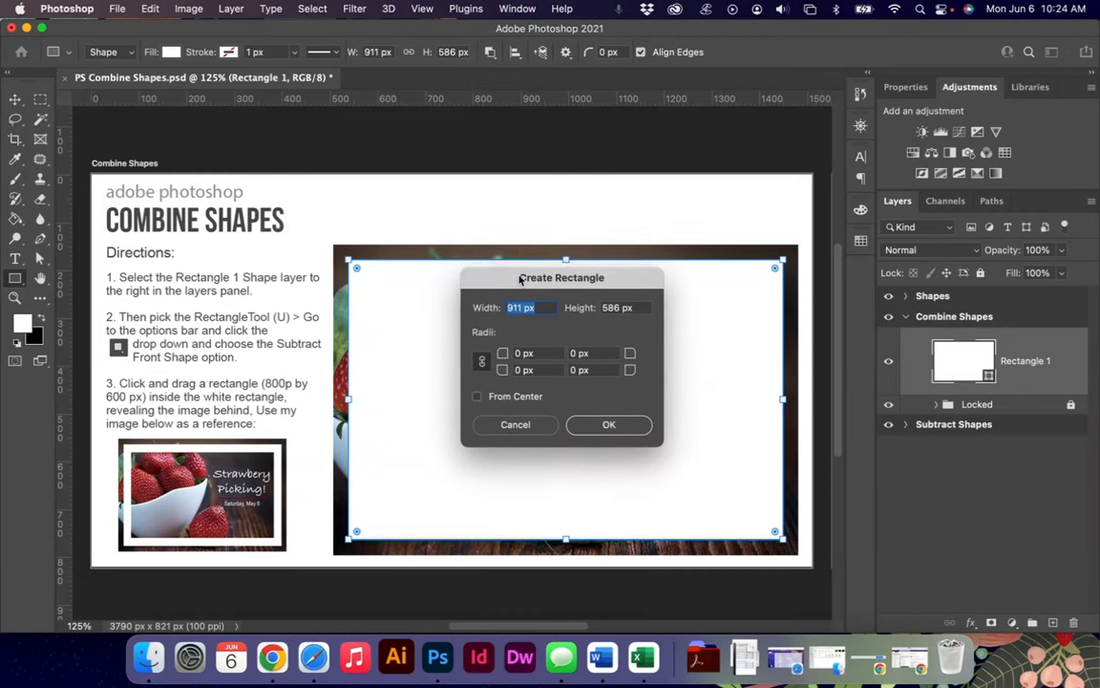
pyautogui.write('800')
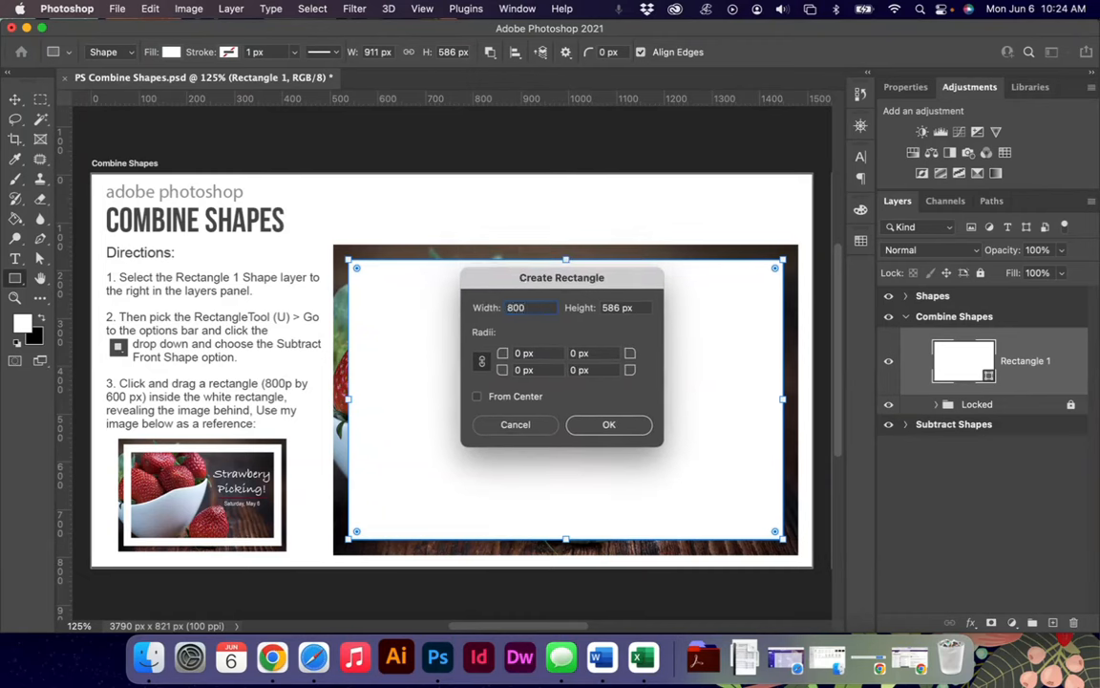
pyautogui.click(617, 306)
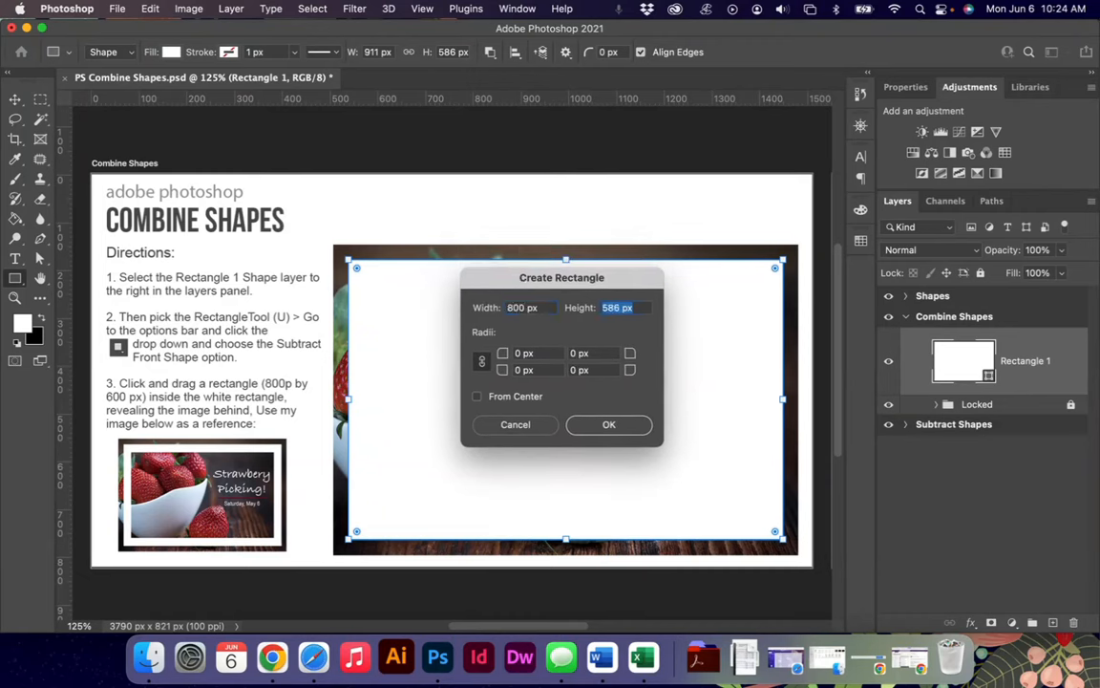
pyautogui.write('600')
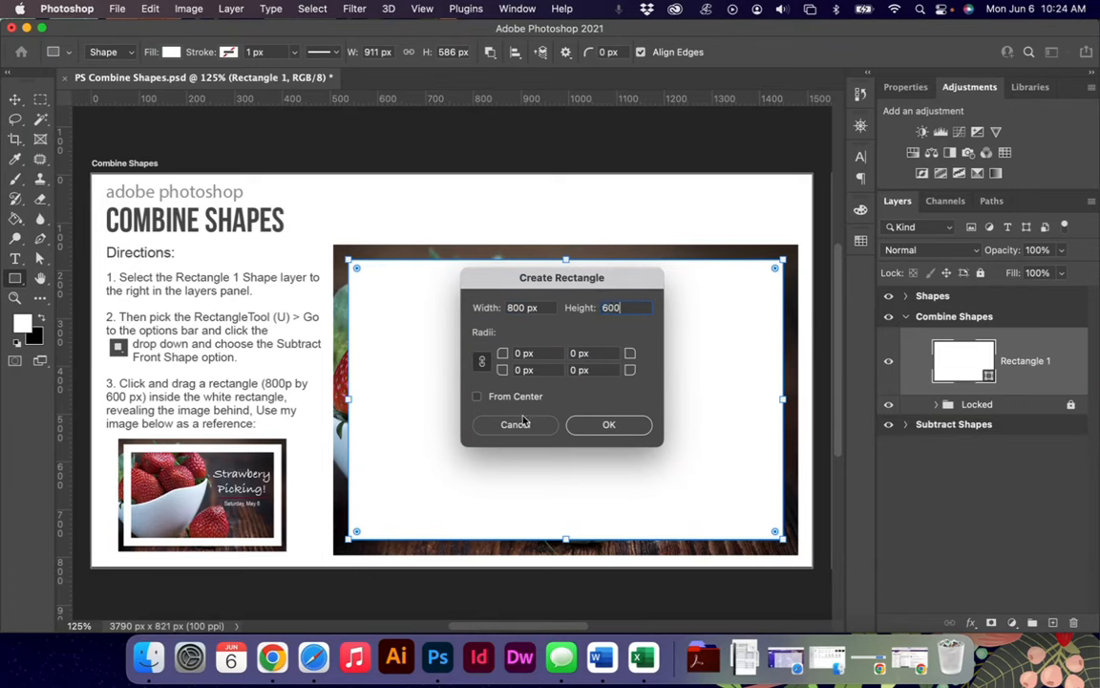
pyautogui.click(478, 396)
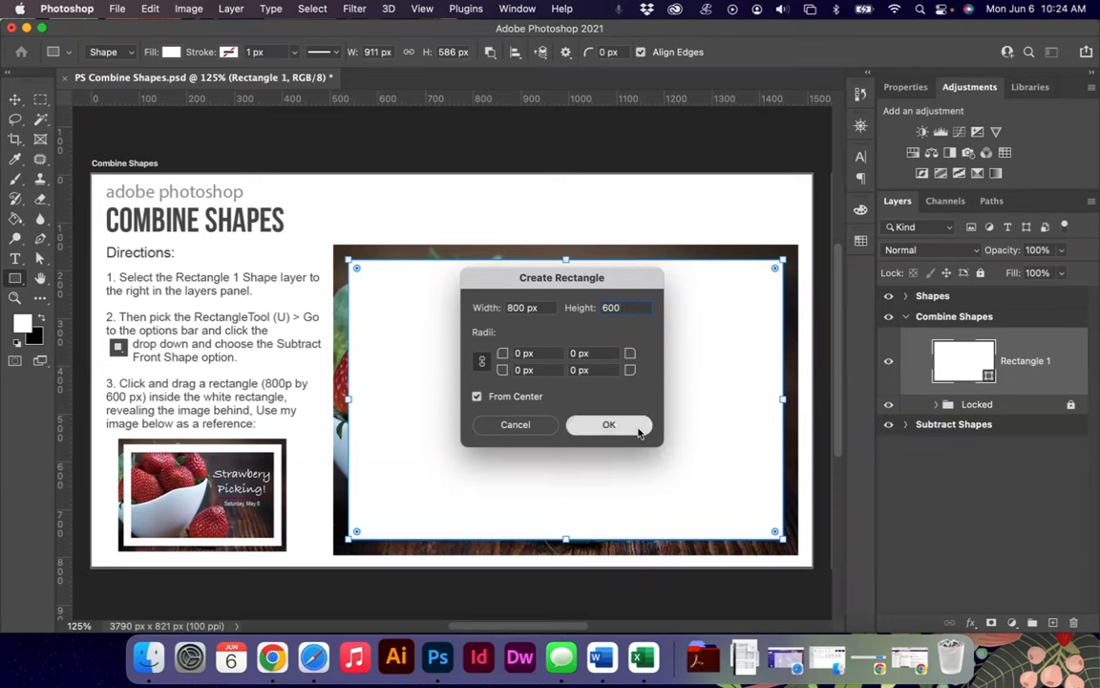
pyautogui.click(607, 424)
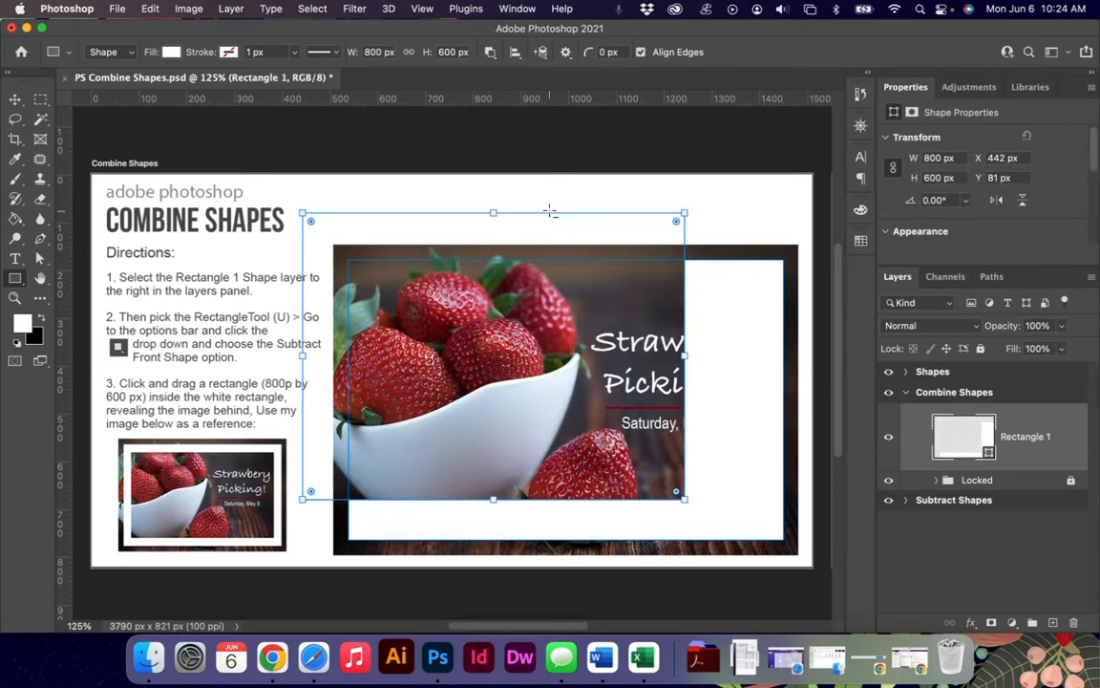
pyautogui.moveTo(332, 225)
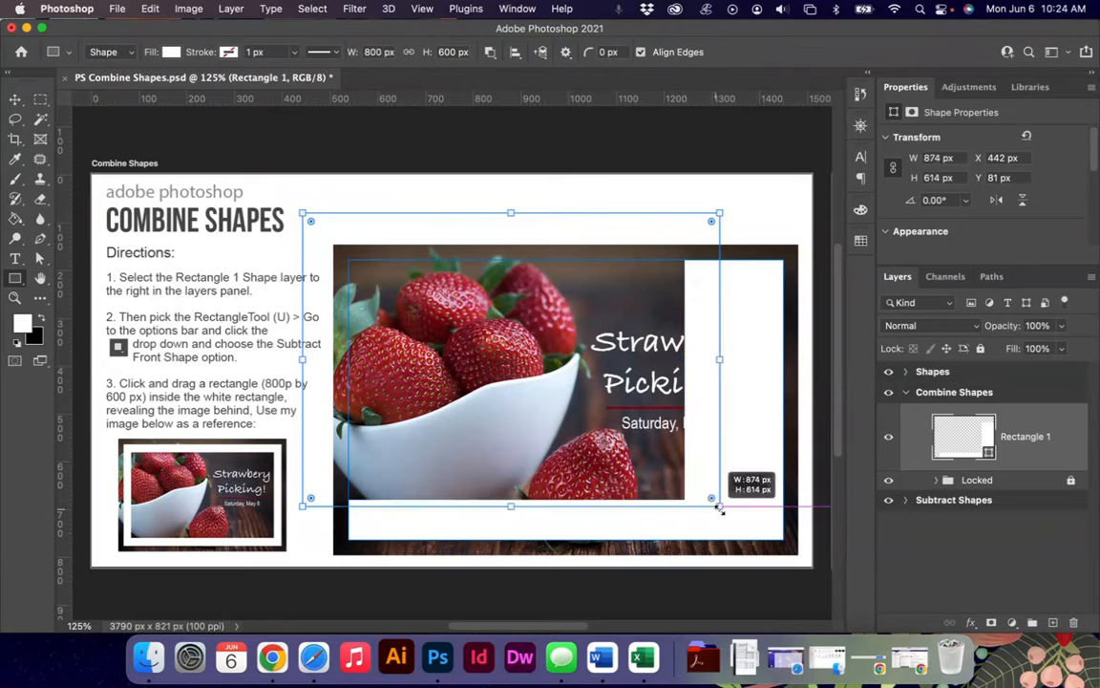
pyautogui.moveTo(718, 504); pyautogui.dragTo(768, 523)
pyautogui.write('6')
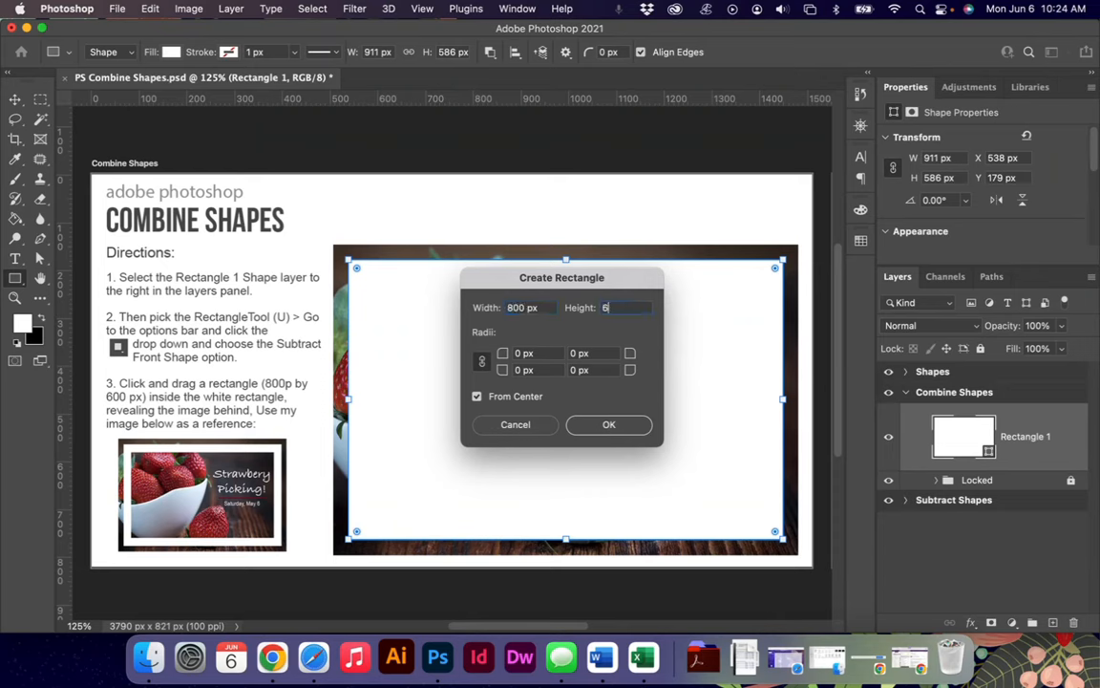
# Confirm the 800 × 600 cutout again and shorten its height to 517 px
pyautogui.write('00')
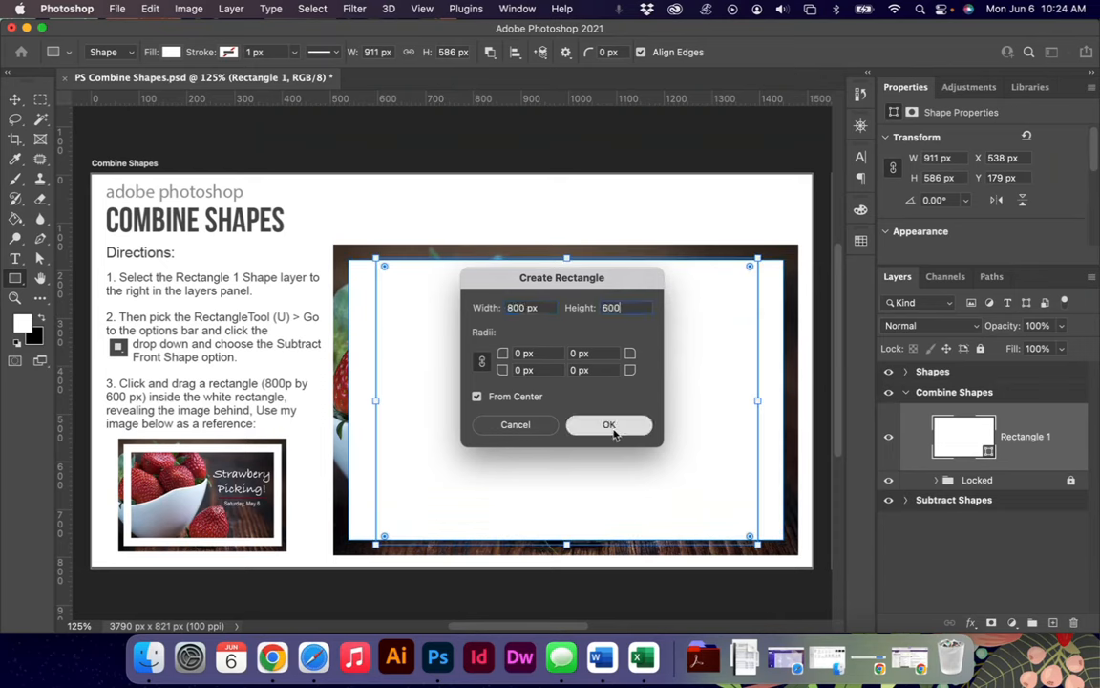
pyautogui.click(609, 424)
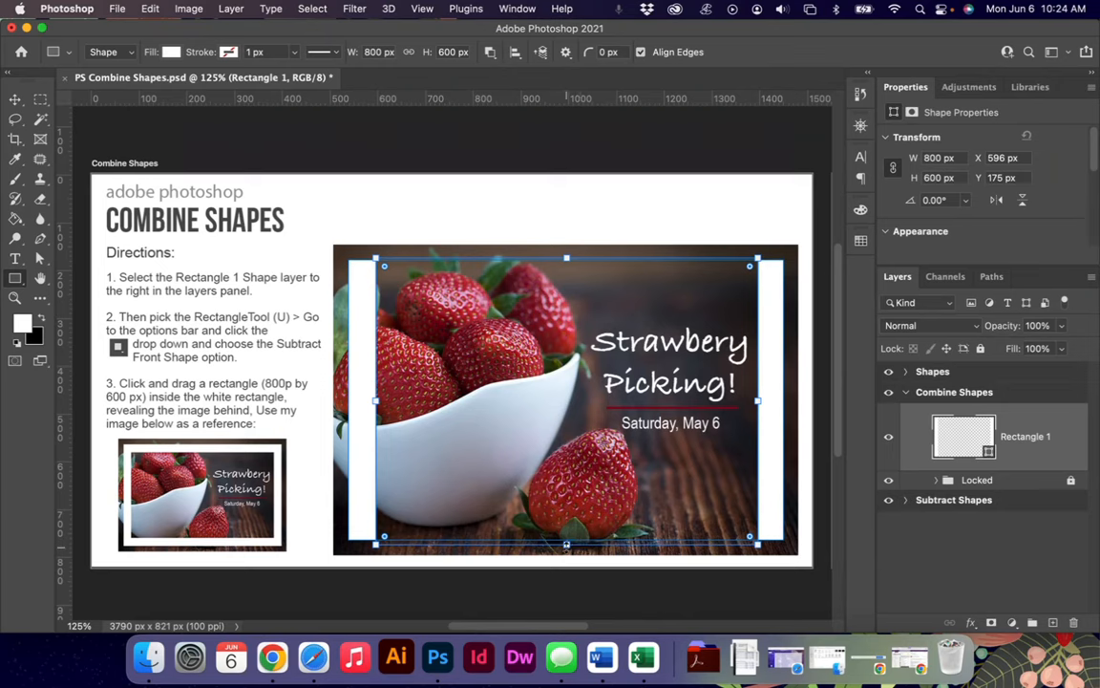
pyautogui.moveTo(565, 537); pyautogui.dragTo(565, 520)
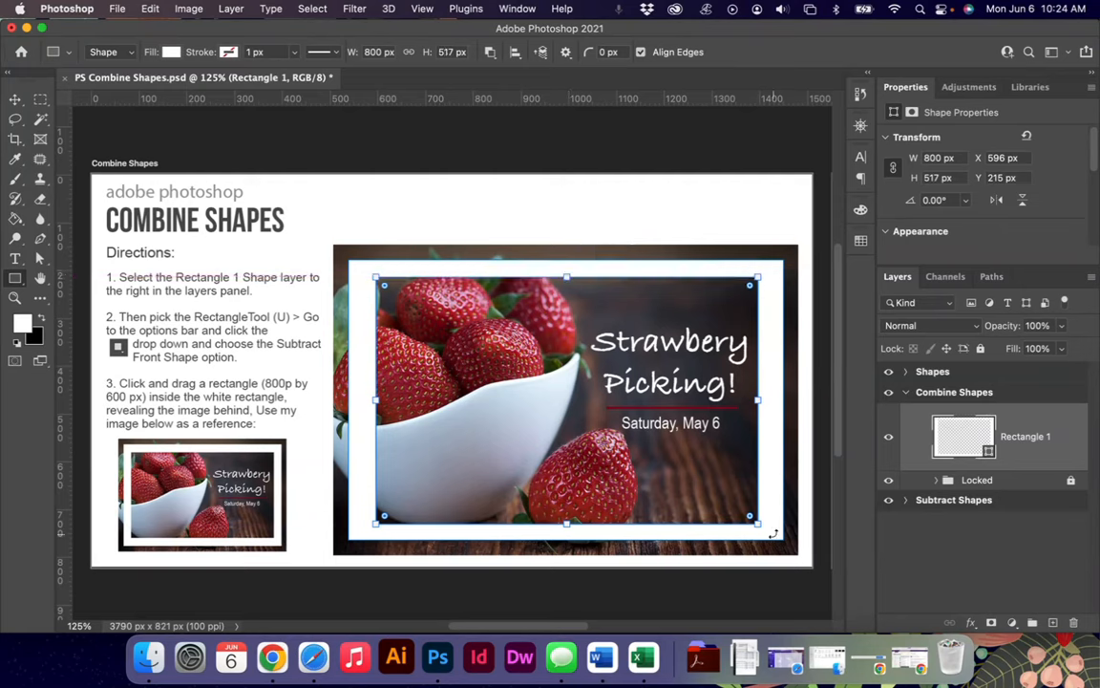
# Drag the cutout's side handles to widen it to about 840 px around the strawberry image
pyautogui.moveTo(757, 401); pyautogui.dragTo(772, 402)
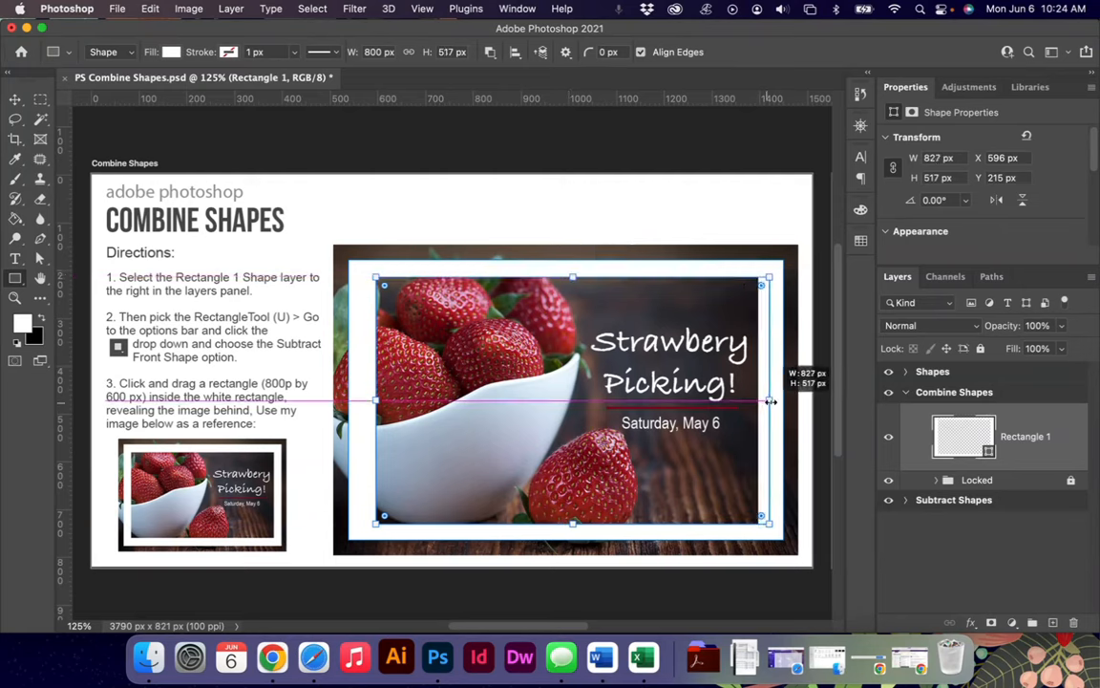
pyautogui.moveTo(768, 401); pyautogui.dragTo(761, 401)
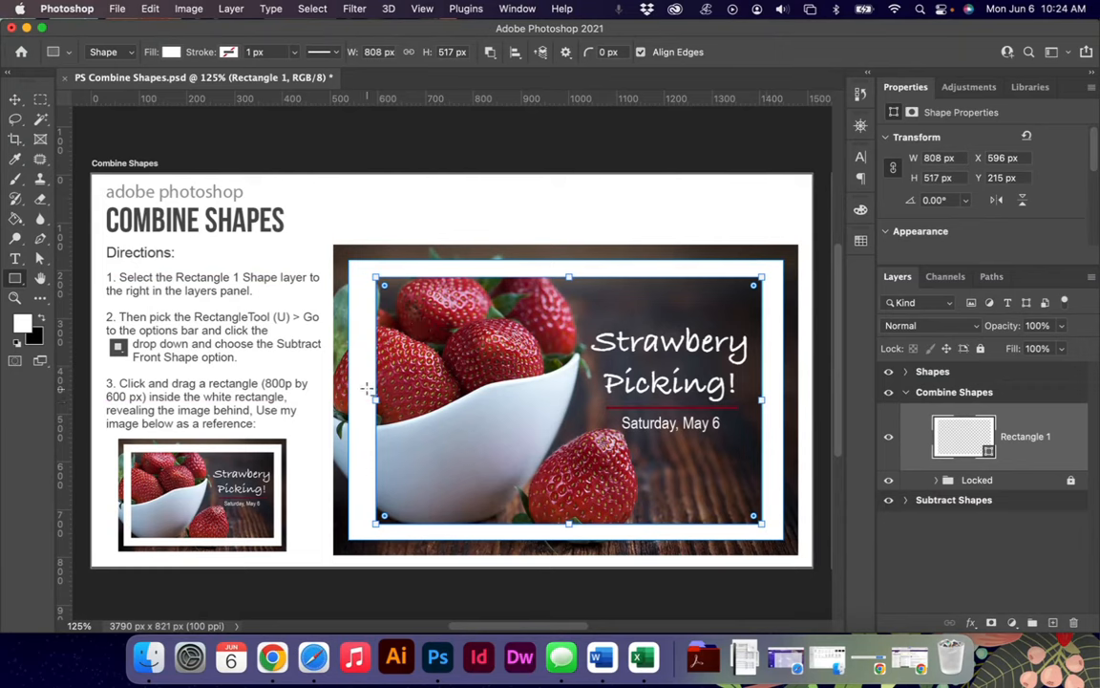
pyautogui.moveTo(382, 399); pyautogui.dragTo(371, 400)
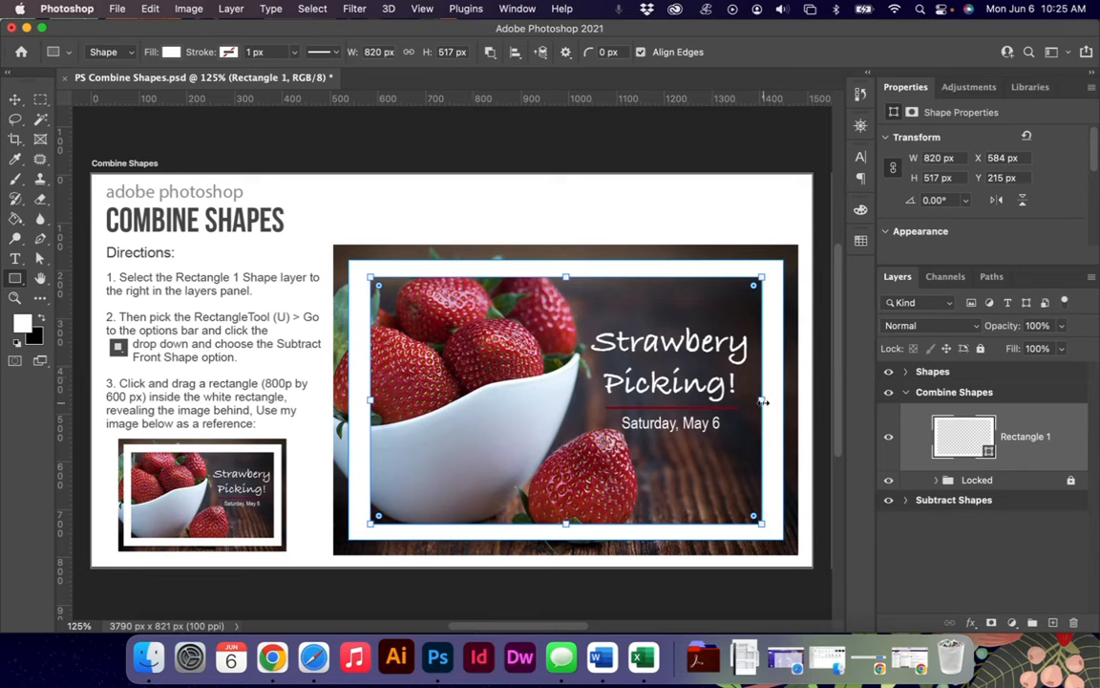
pyautogui.moveTo(757, 399); pyautogui.dragTo(771, 400)
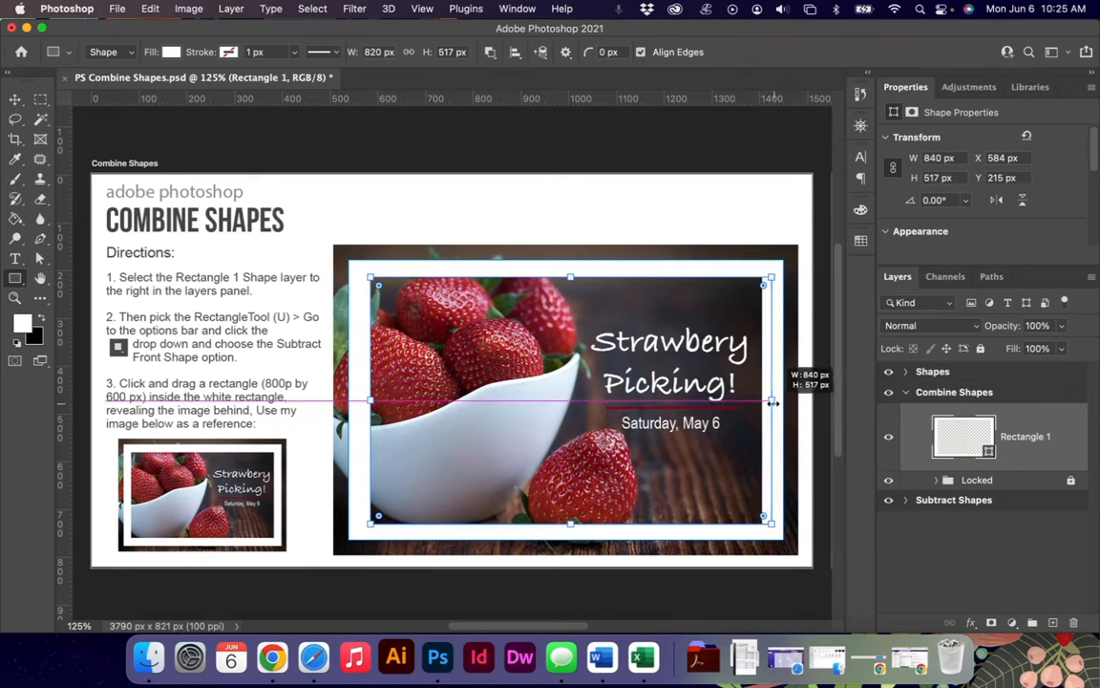
pyautogui.moveTo(772, 401); pyautogui.dragTo(772, 401)
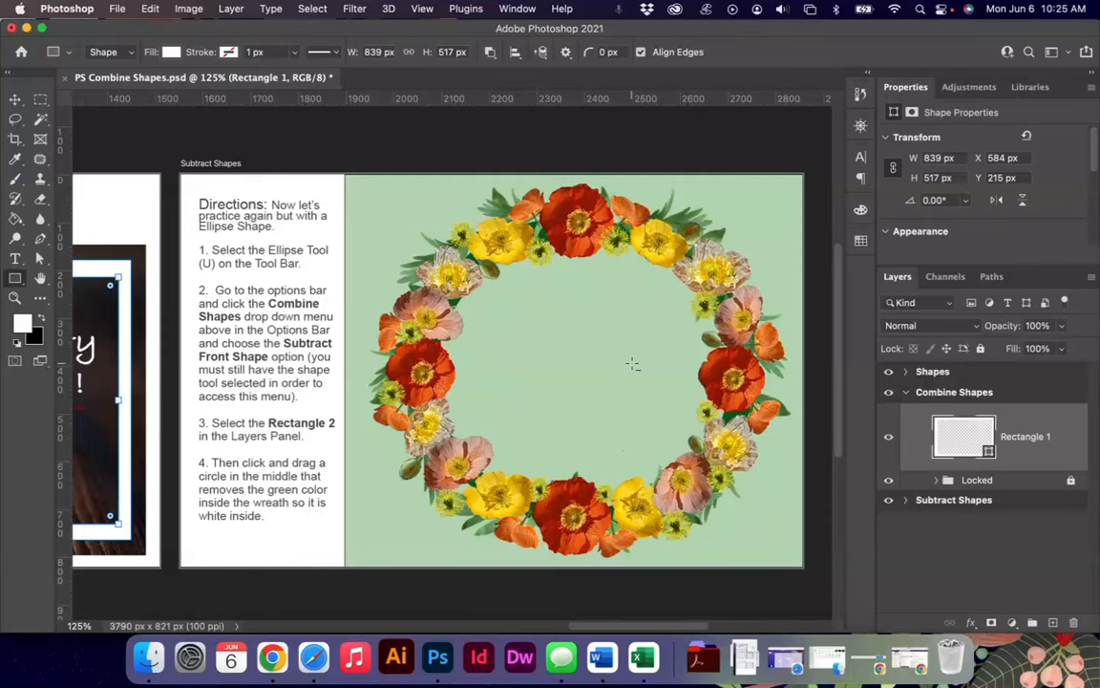
# Select Rectangle2 on the Subtract Shapes artboard and set the Ellipse Tool to Subtract Front Shape
pyautogui.click(15, 275)
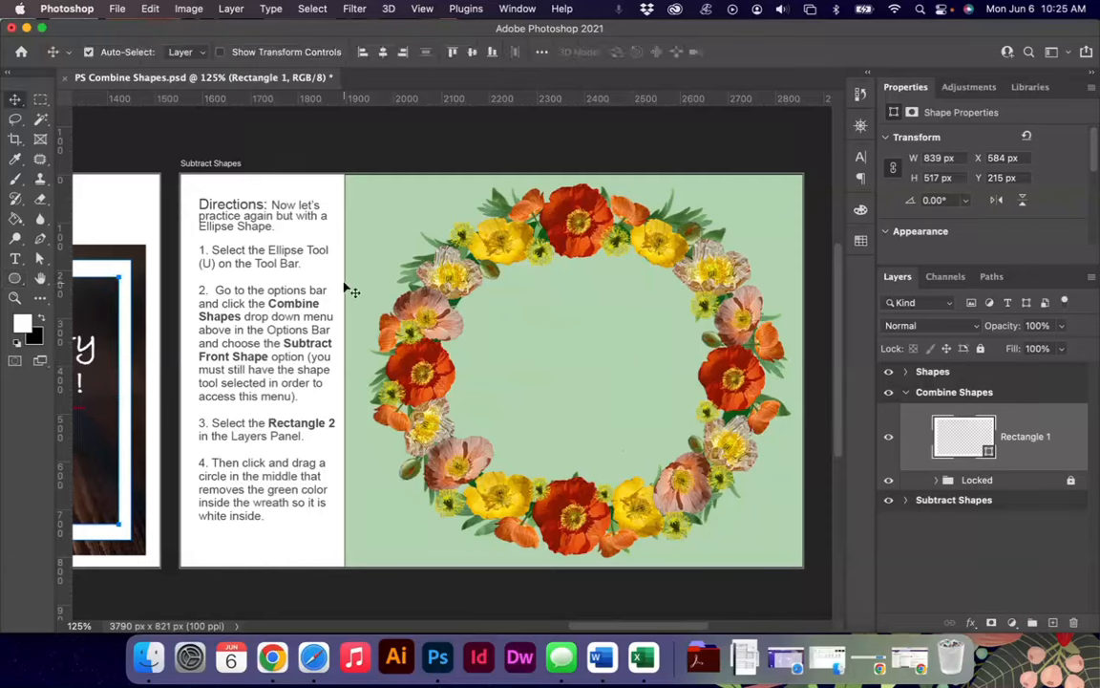
pyautogui.moveTo(305, 191)
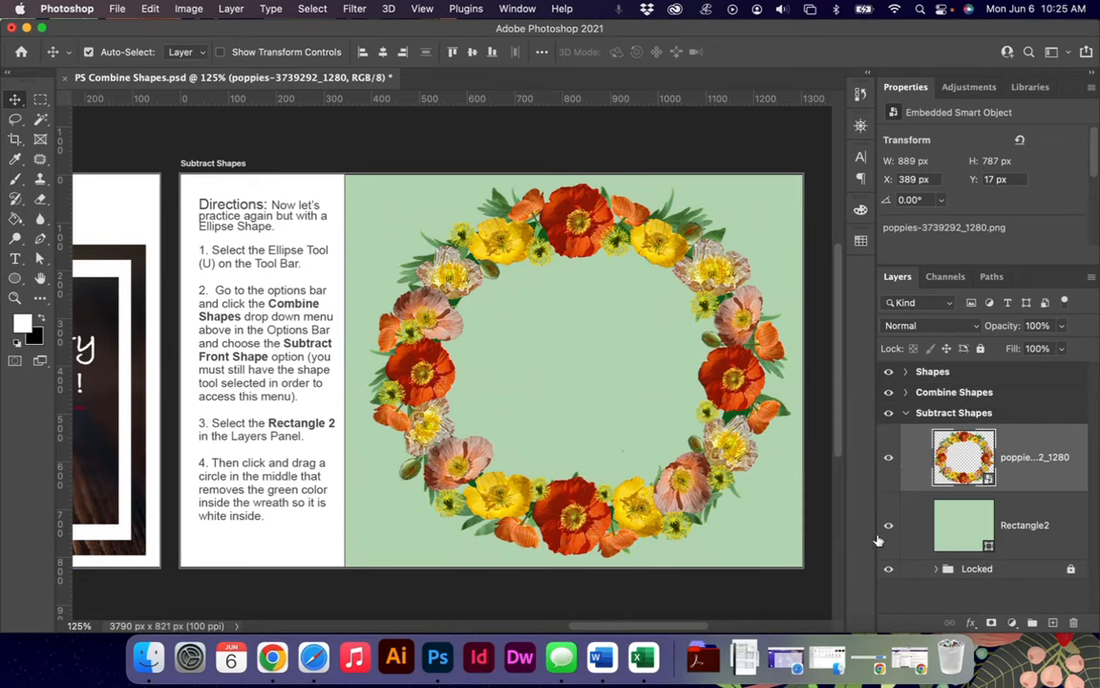
pyautogui.moveTo(296, 315)
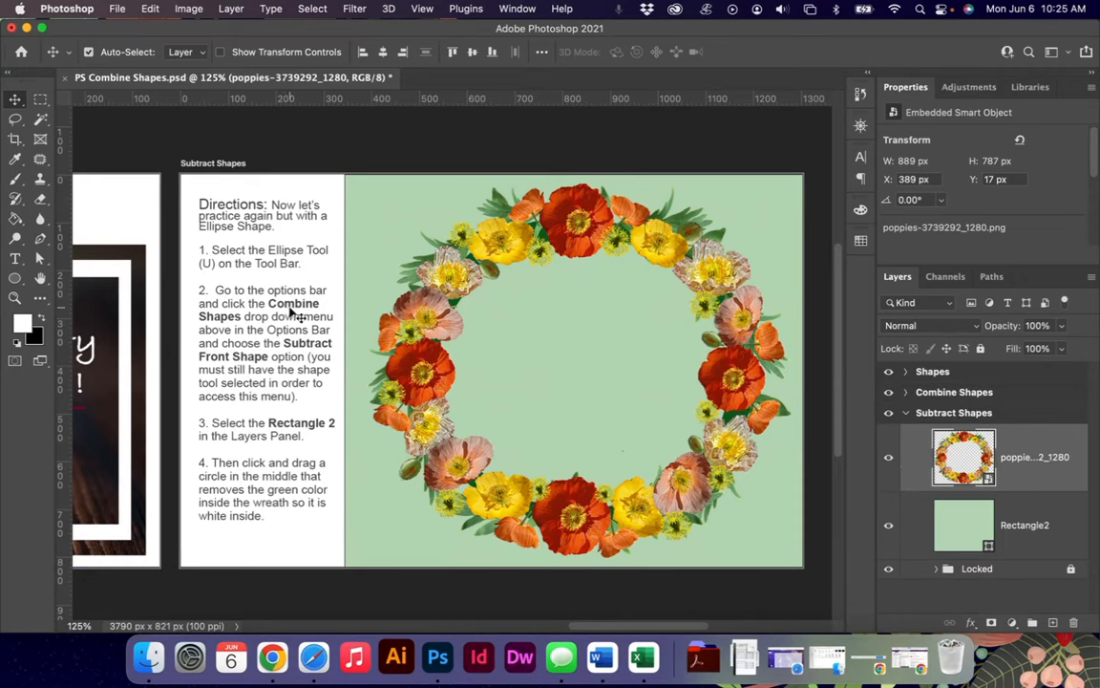
pyautogui.moveTo(324, 328)
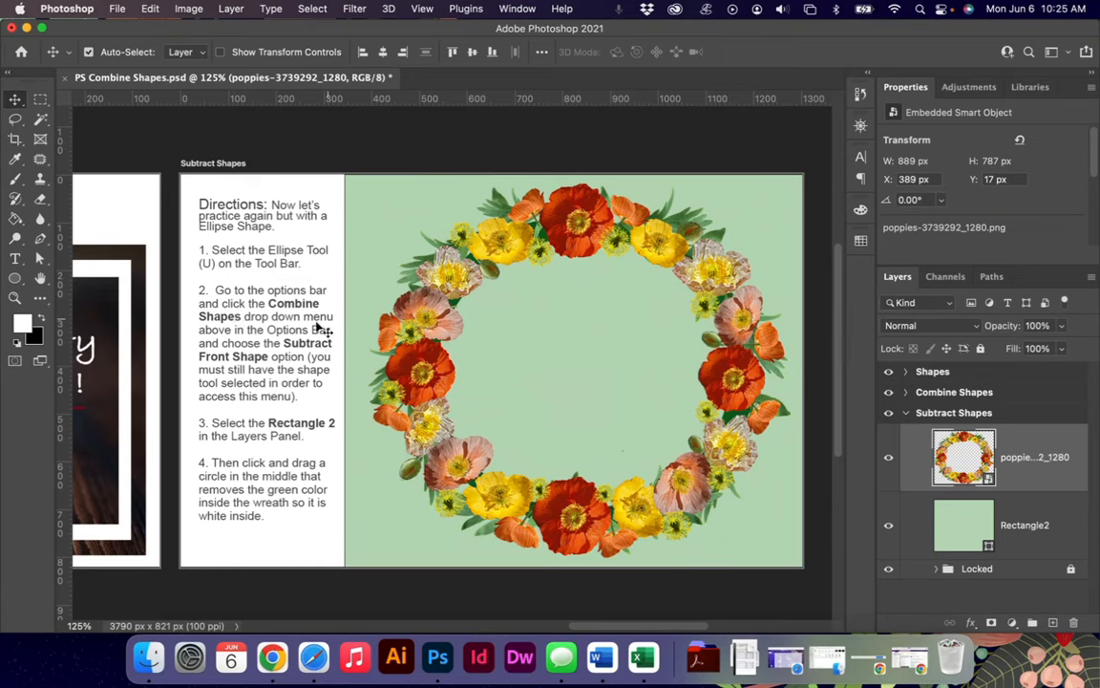
pyautogui.moveTo(279, 334)
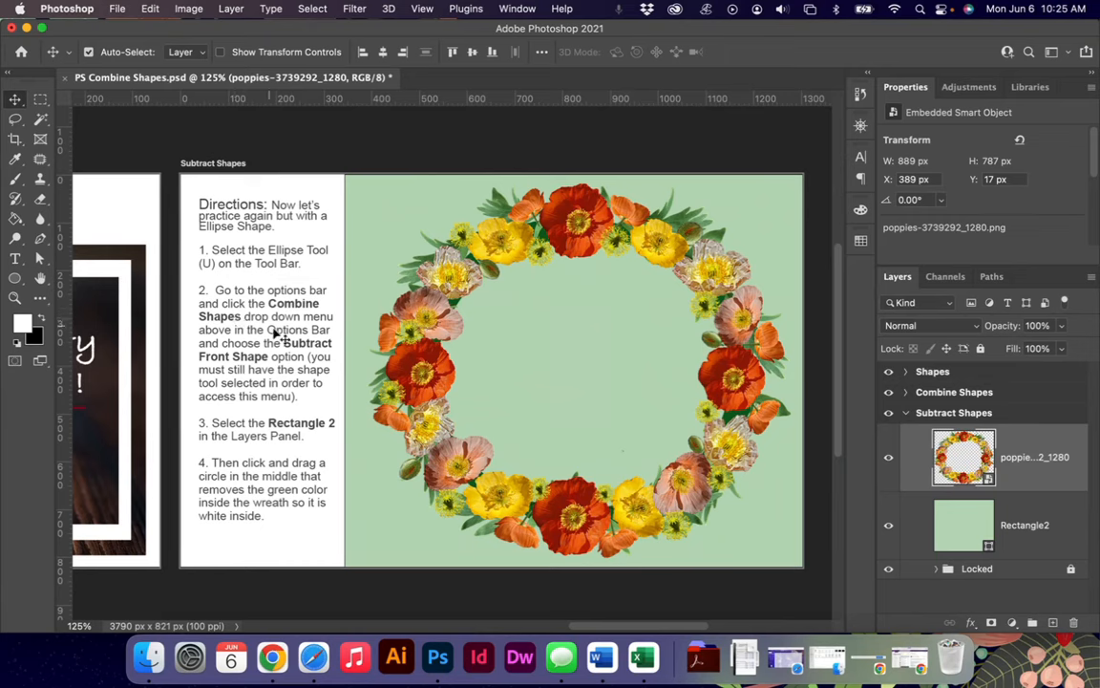
pyautogui.moveTo(329, 266)
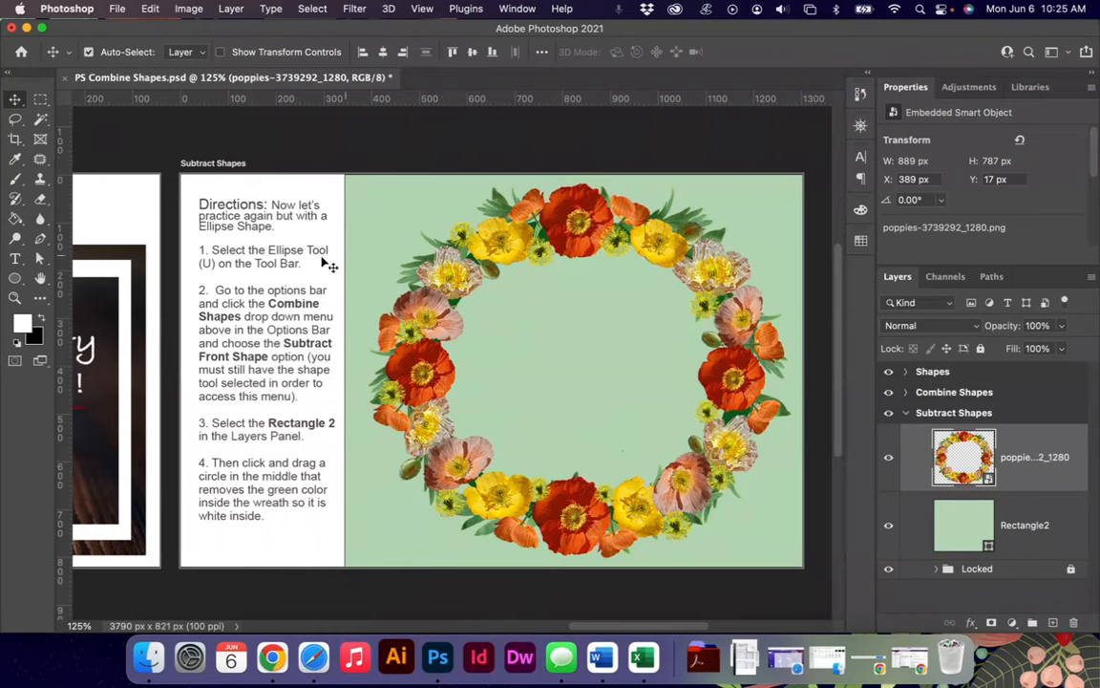
pyautogui.click(493, 51)
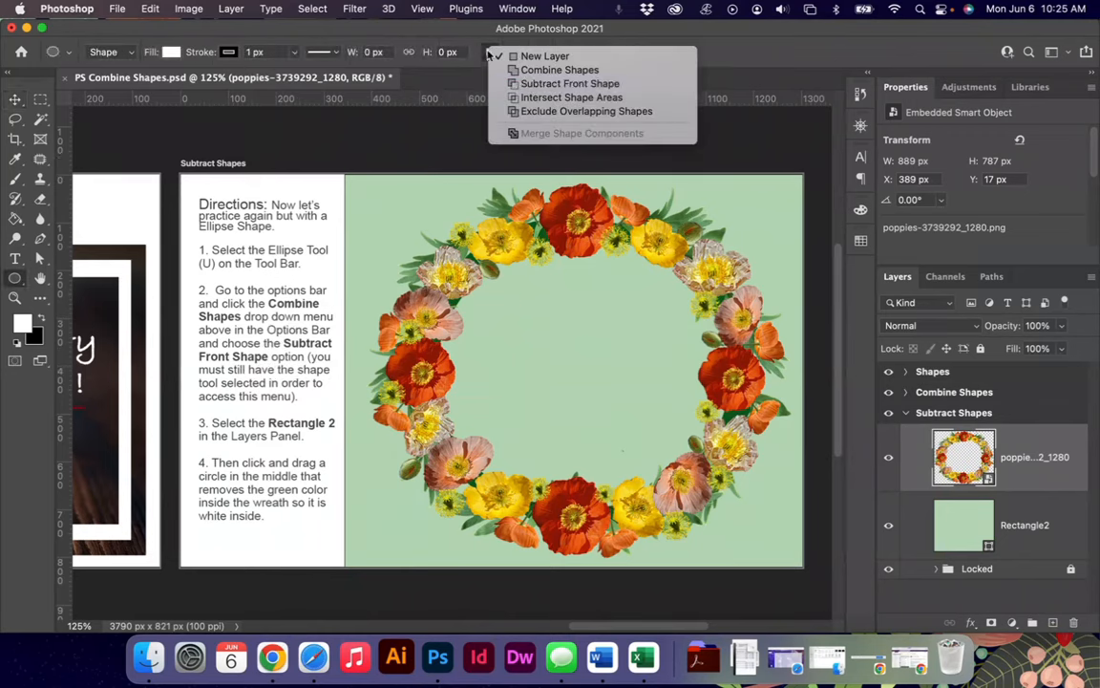
pyautogui.click(527, 412)
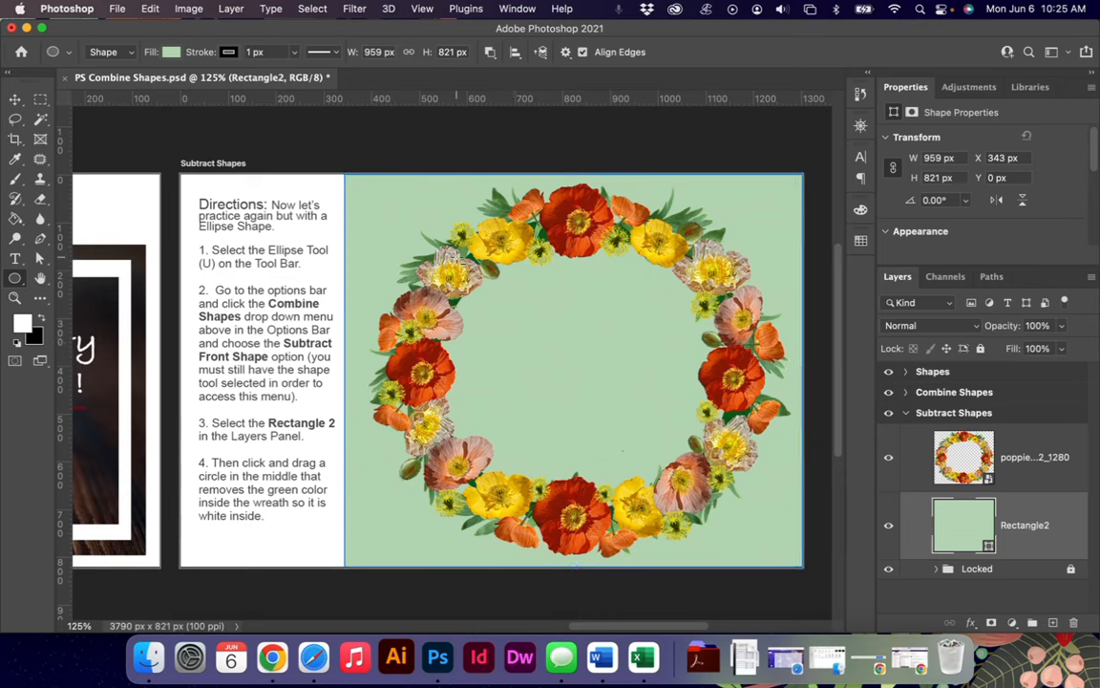
# Subtract an ellipse from Rectangle2 in the wreath's centre, revealing the 'Join us for May Day!' text
pyautogui.moveTo(459, 258); pyautogui.dragTo(722, 507)
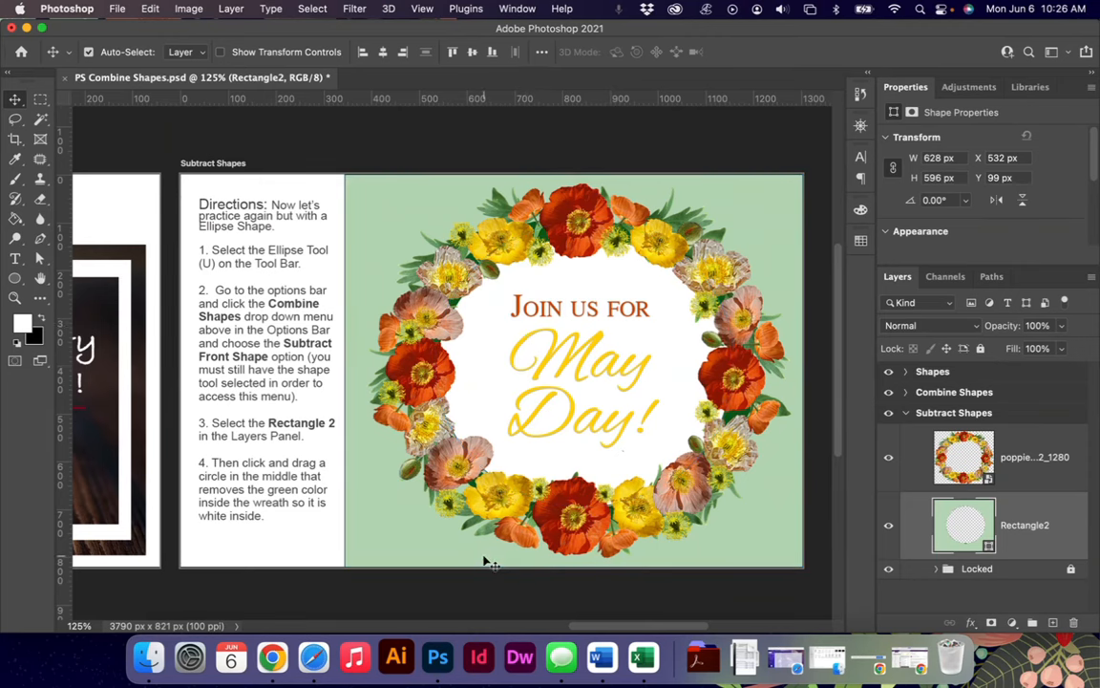
pyautogui.moveTo(428, 440)
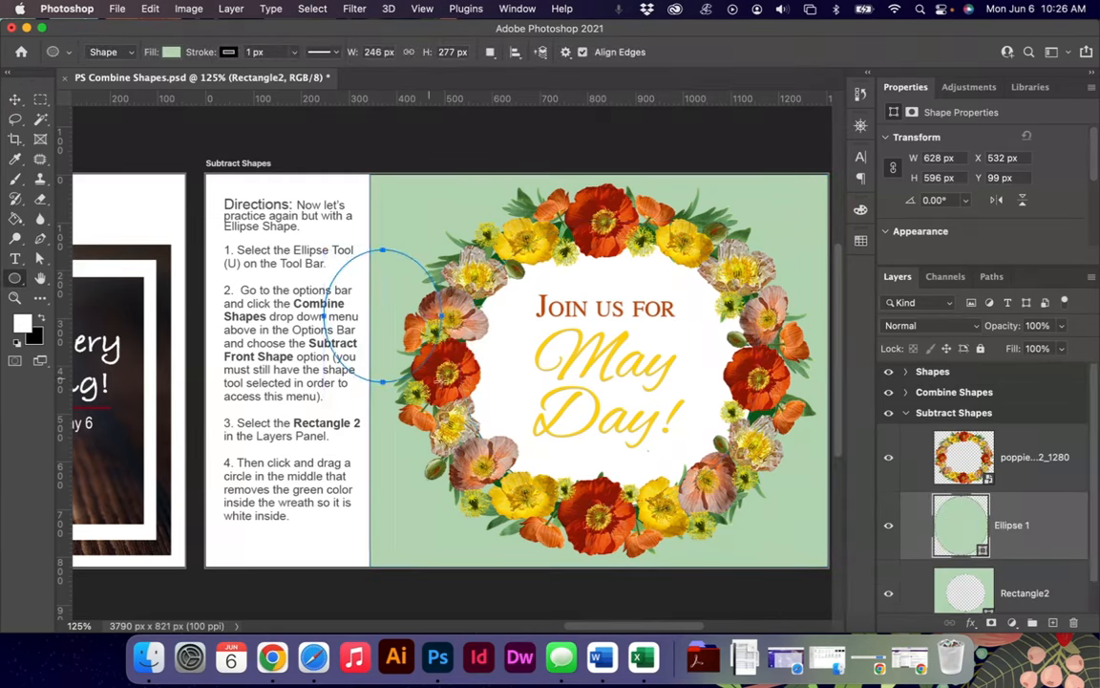
pyautogui.click(489, 52)
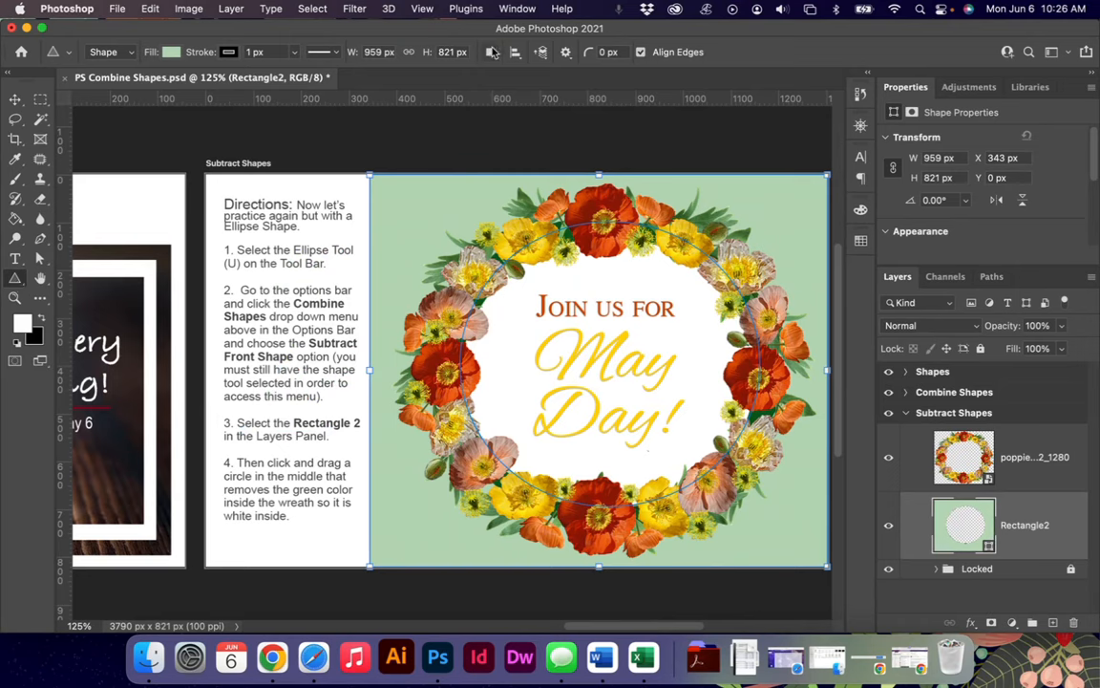
pyautogui.click(491, 52)
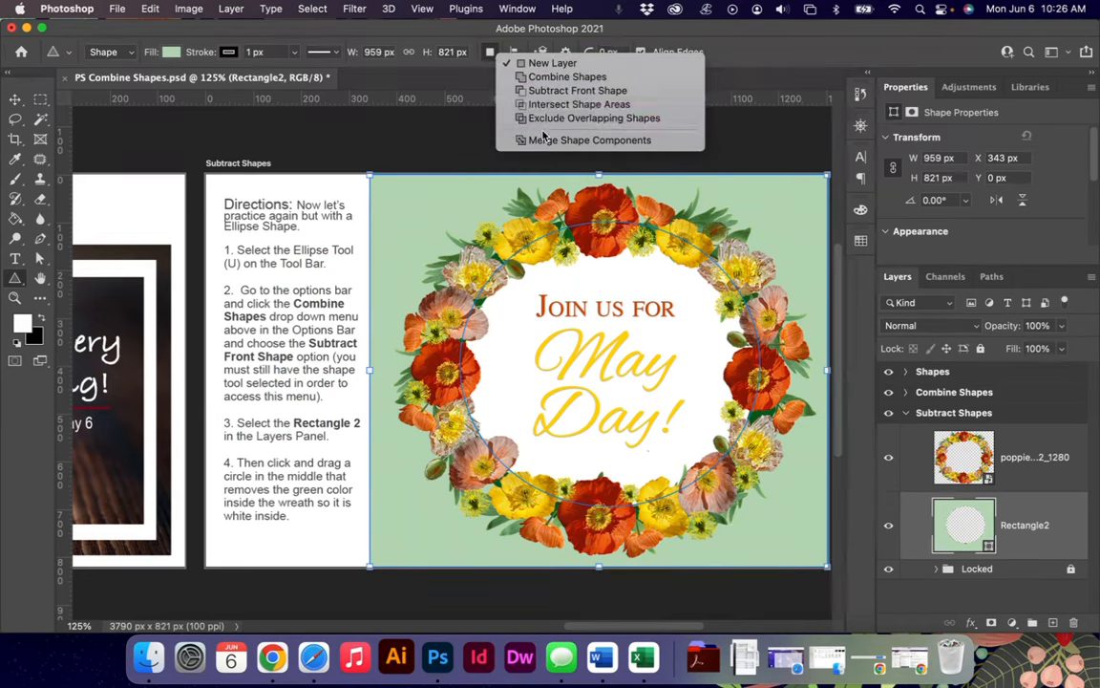